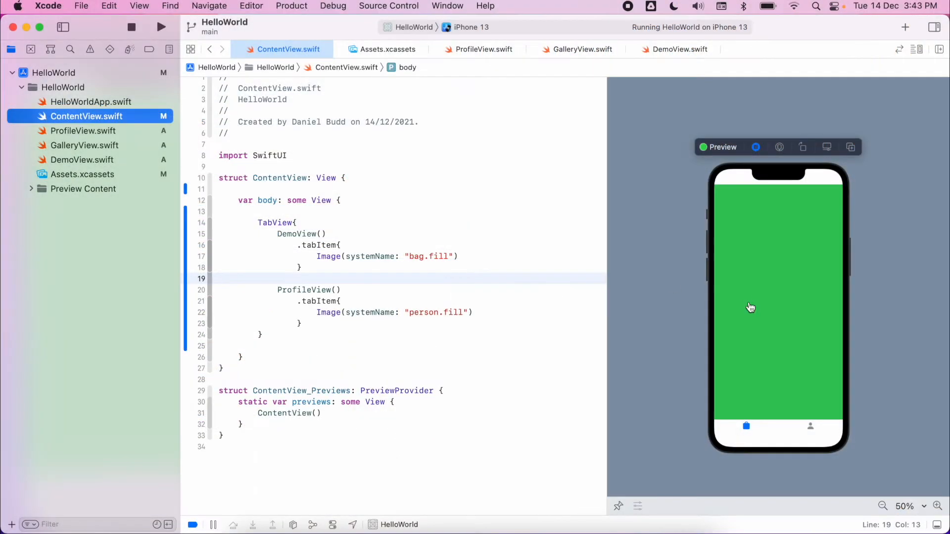
pyautogui.moveTo(810, 430)
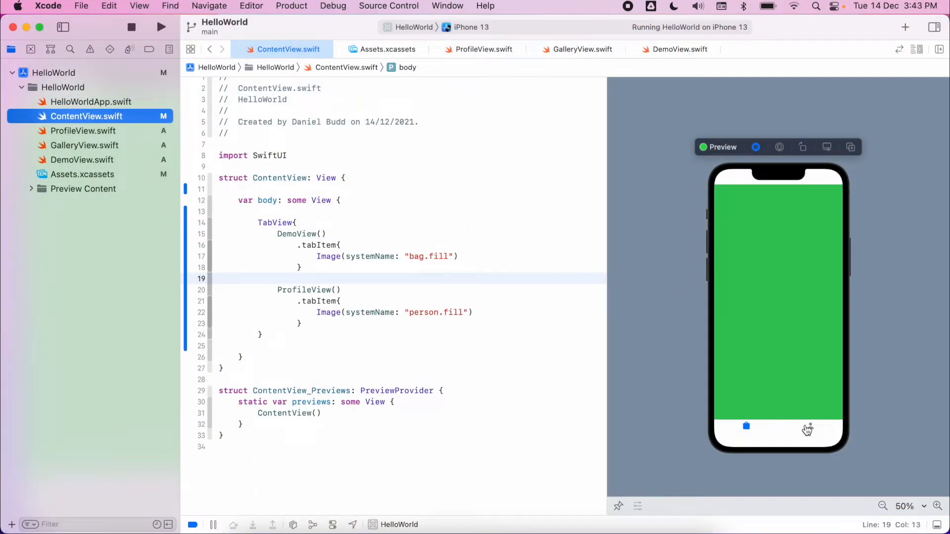
# - Check both preview tabs, then select the TabView block on lines 14–24
pyautogui.click(809, 426)
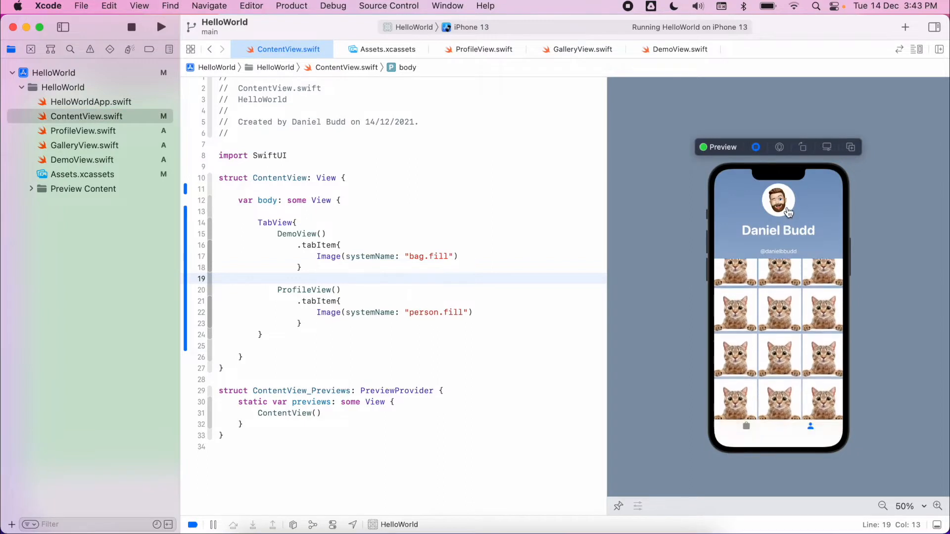
pyautogui.click(746, 426)
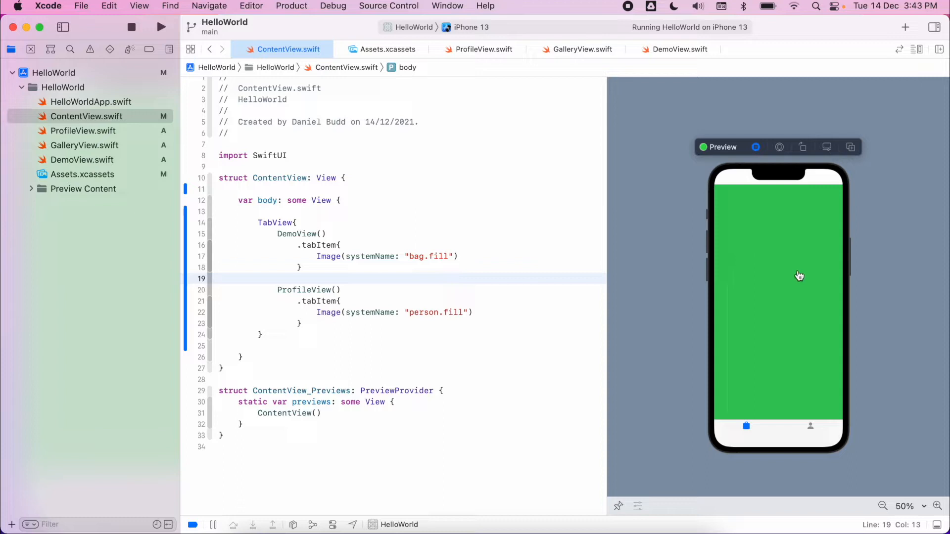
pyautogui.moveTo(737, 213)
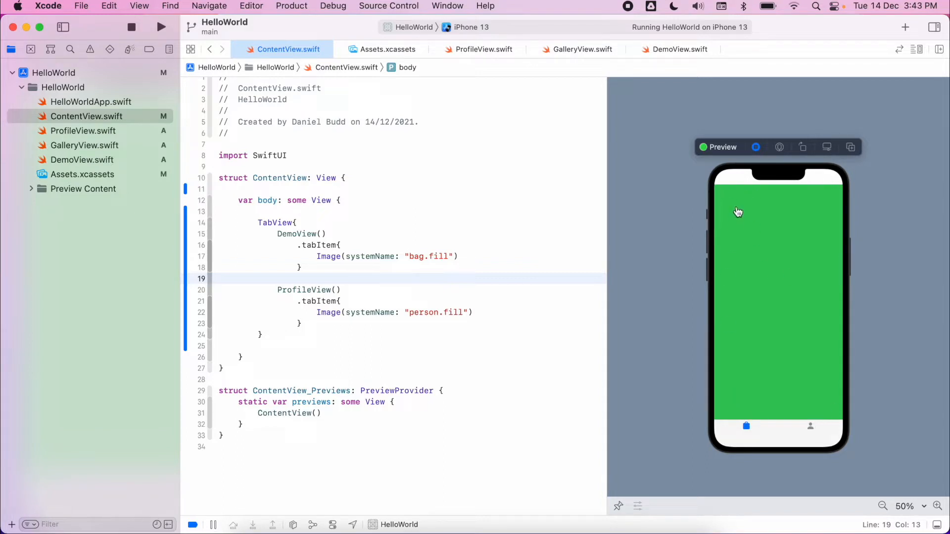
pyautogui.moveTo(327, 260)
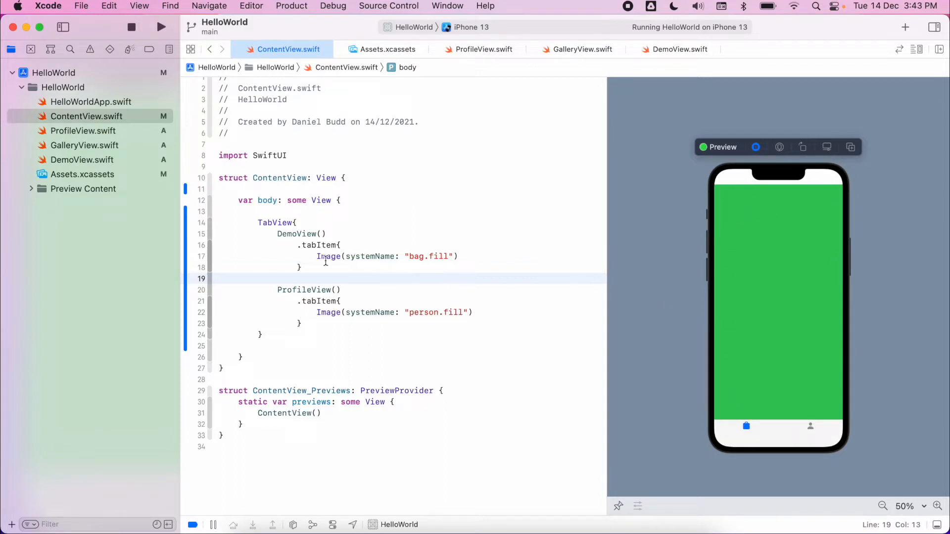
pyautogui.click(301, 233)
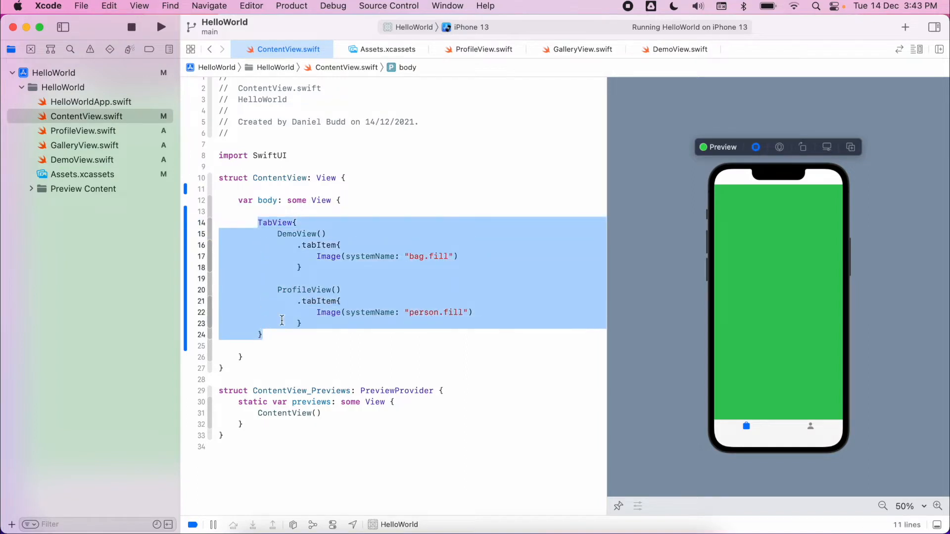
pyautogui.moveTo(320, 267)
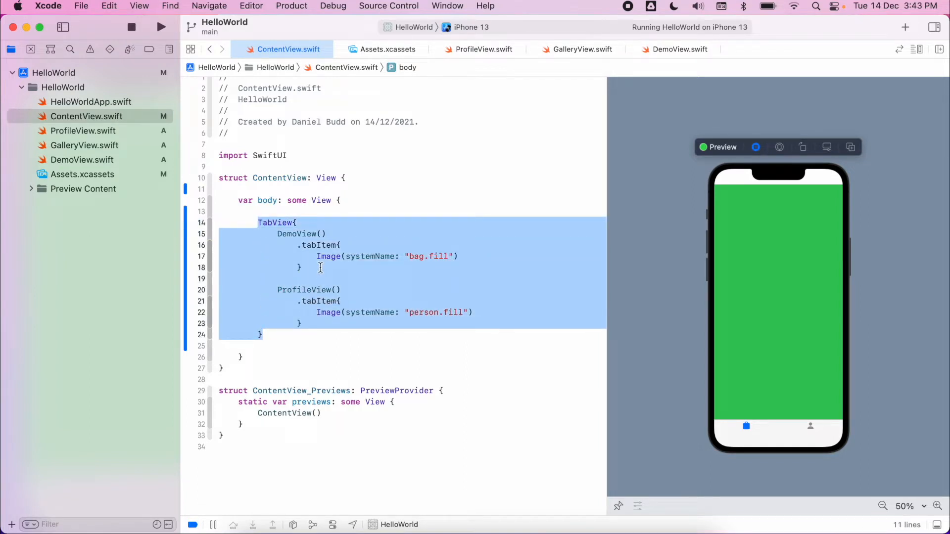
# - Create a new SwiftUI View file named TabUIView.swift
pyautogui.click(80, 5)
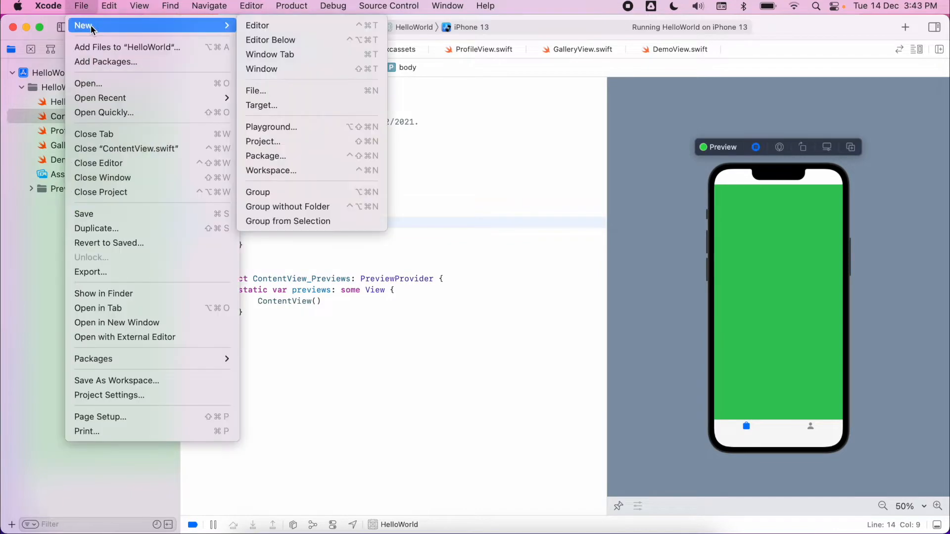
pyautogui.click(256, 90)
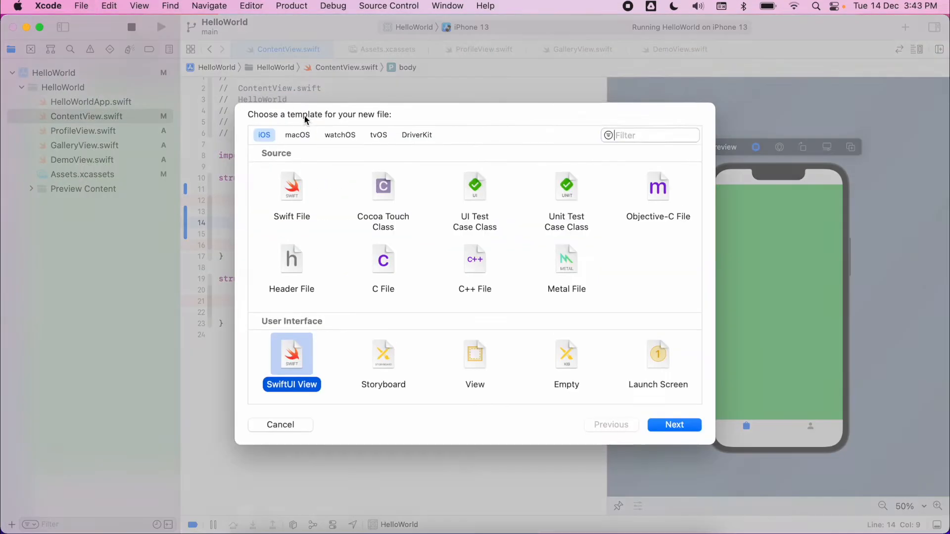
pyautogui.click(675, 424)
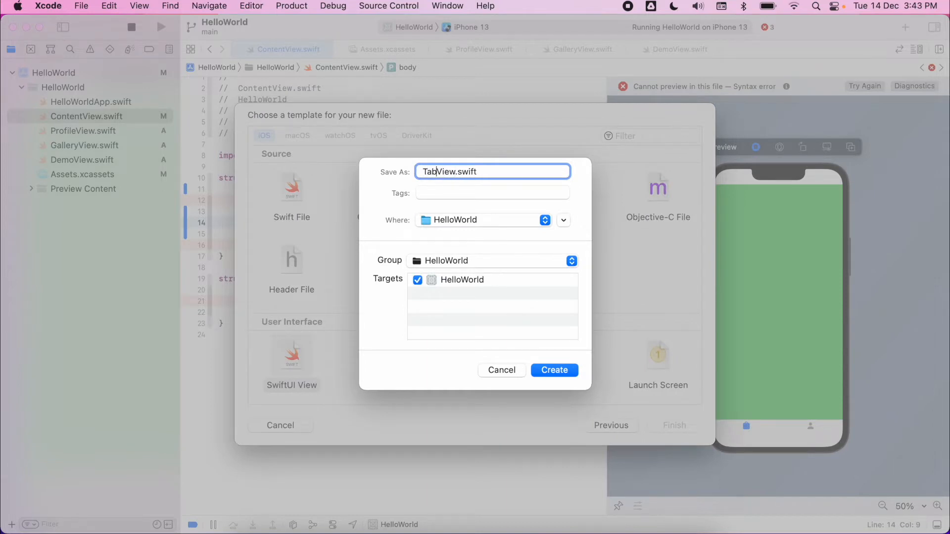
pyautogui.click(501, 370)
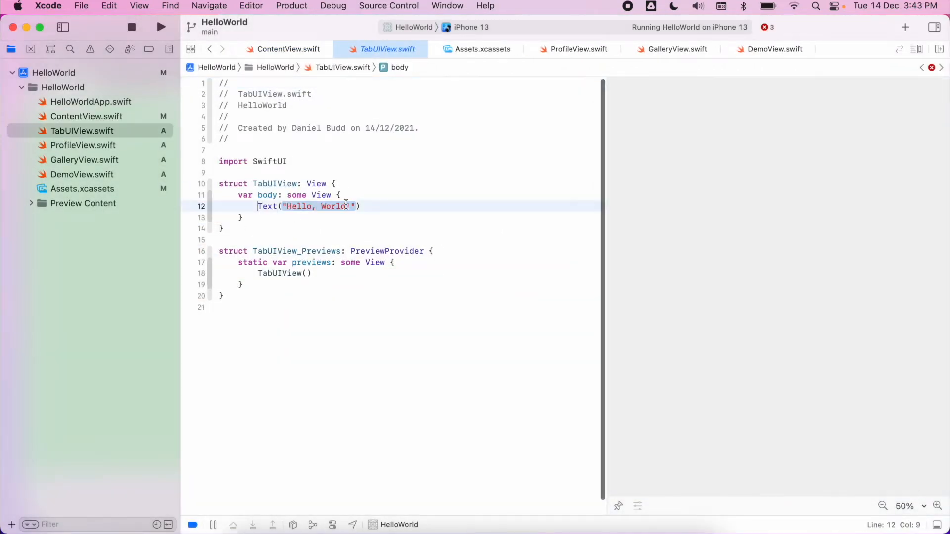
# - Paste the TabView code into TabUIView's body and call TabUIView() from ContentView
pyautogui.write('TabView{')
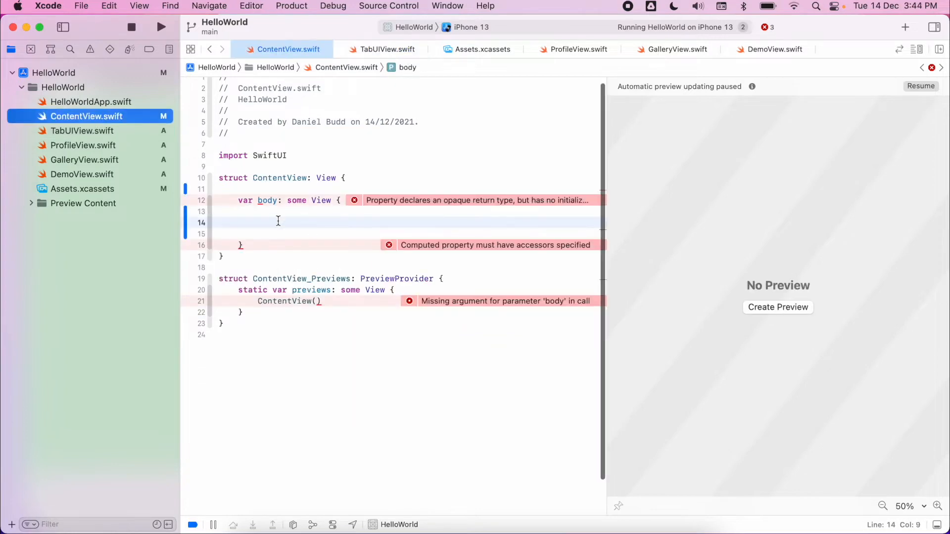
pyautogui.write('ContentView')
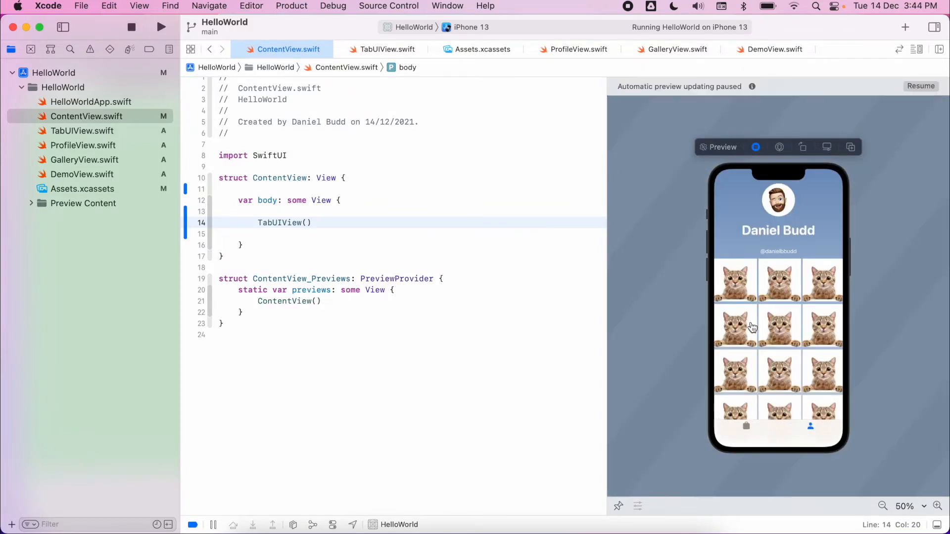
pyautogui.moveTo(699, 99)
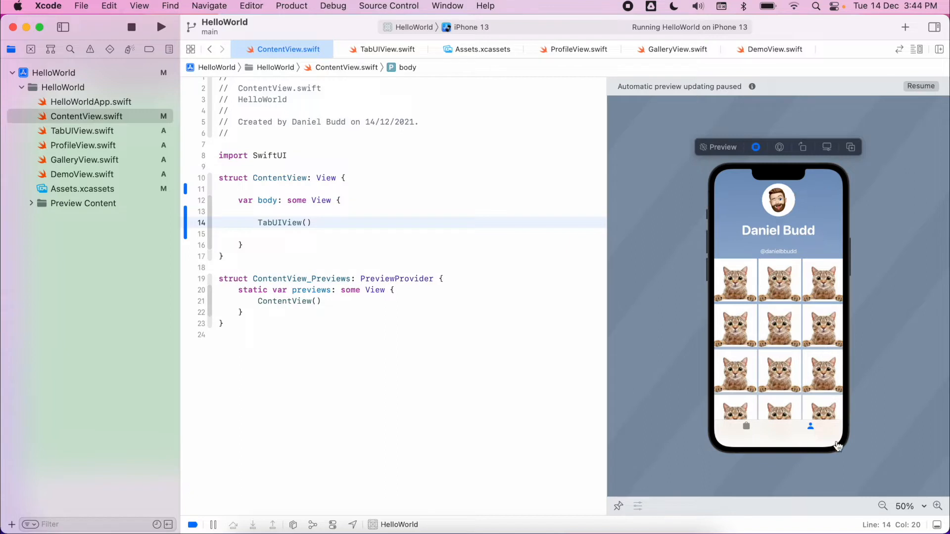
pyautogui.moveTo(735, 321)
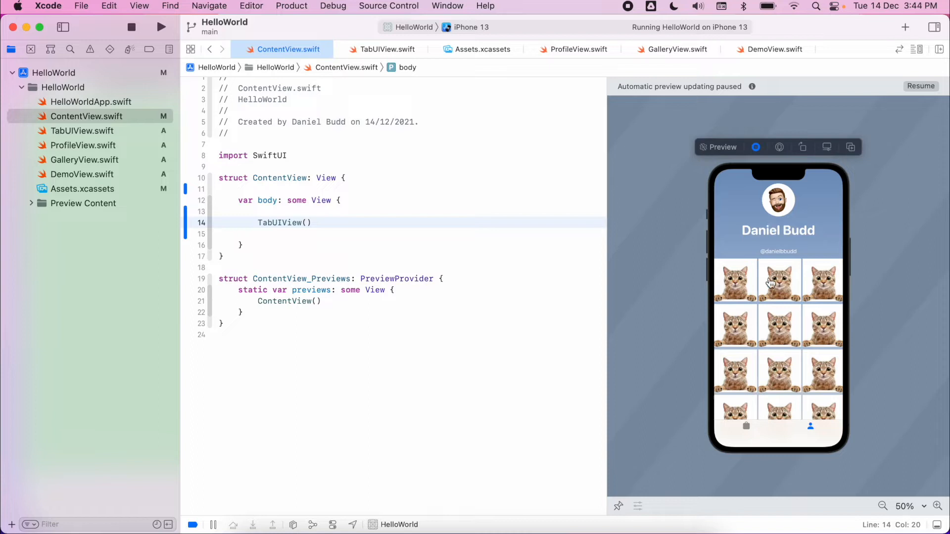
pyautogui.moveTo(477, 241)
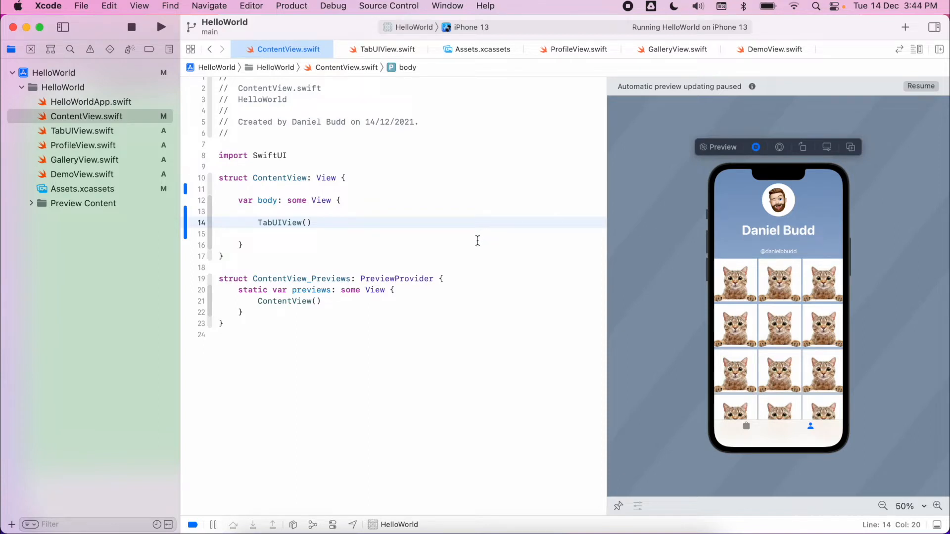
pyautogui.moveTo(338, 223)
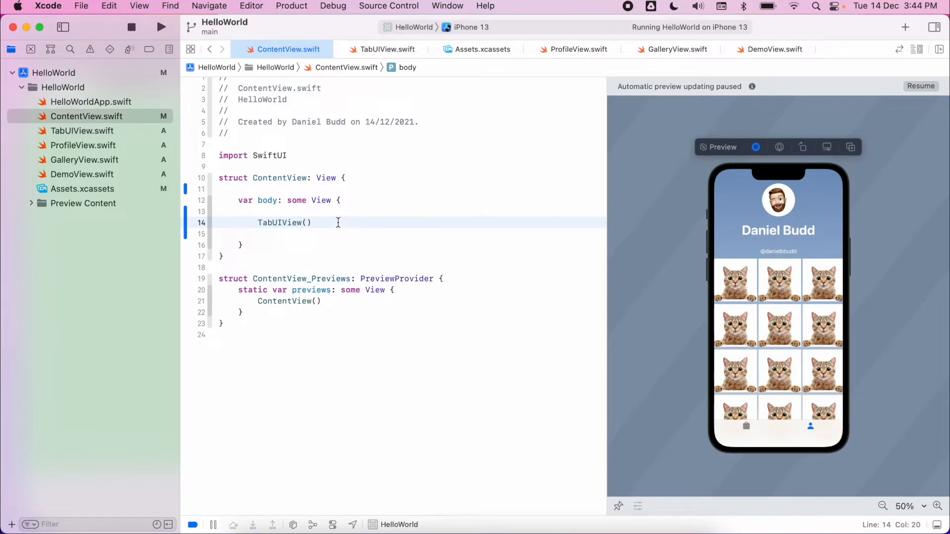
# - Comment out TabUIView() with // and add Button("Show Alert") on the next line
pyautogui.write('/')
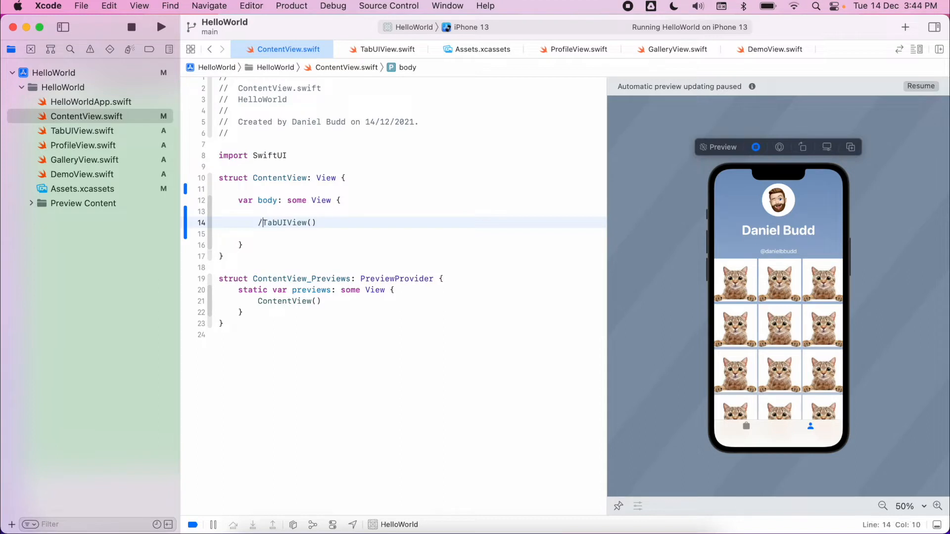
pyautogui.write('/')
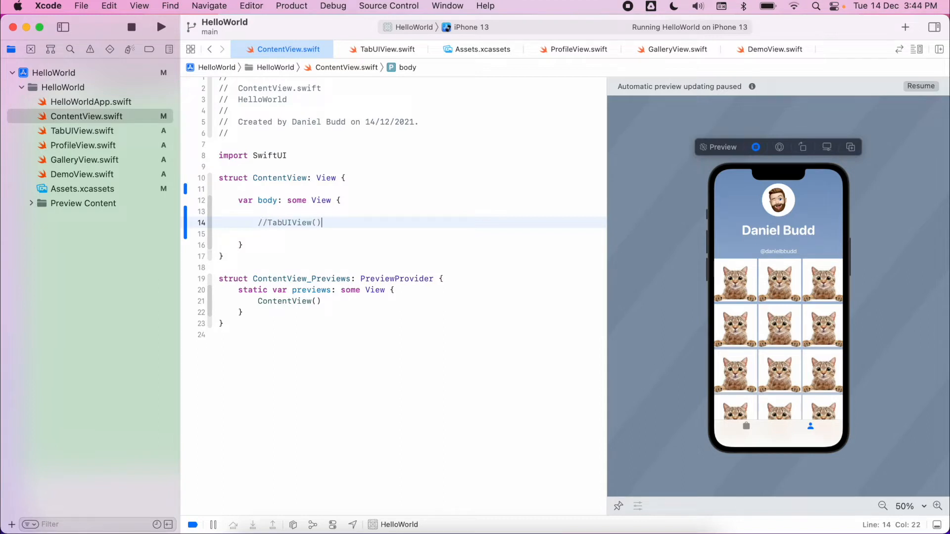
pyautogui.press('return')
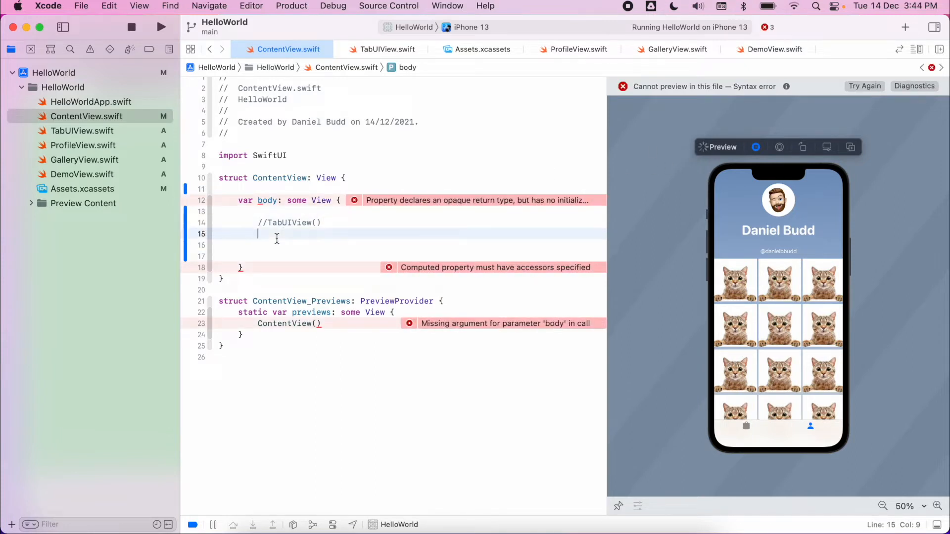
pyautogui.write('Button("')
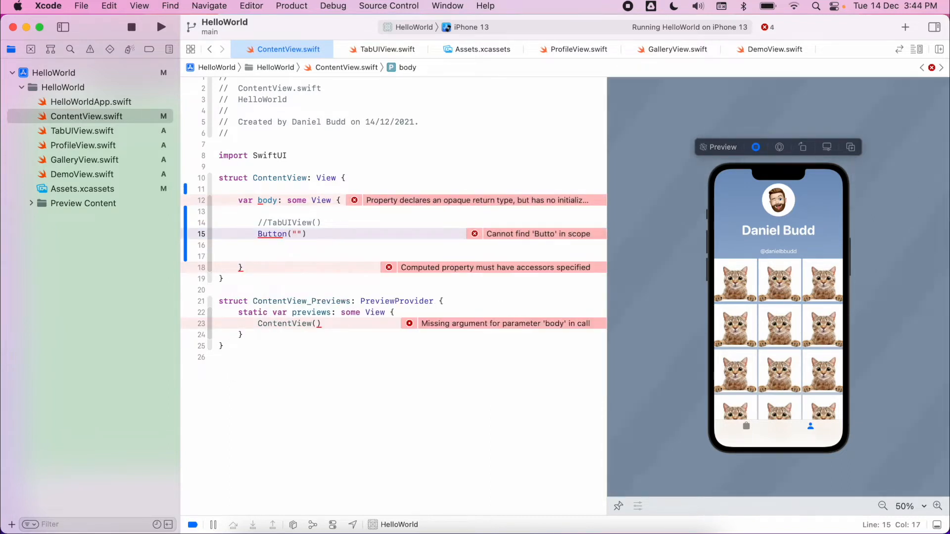
pyautogui.write('Show')
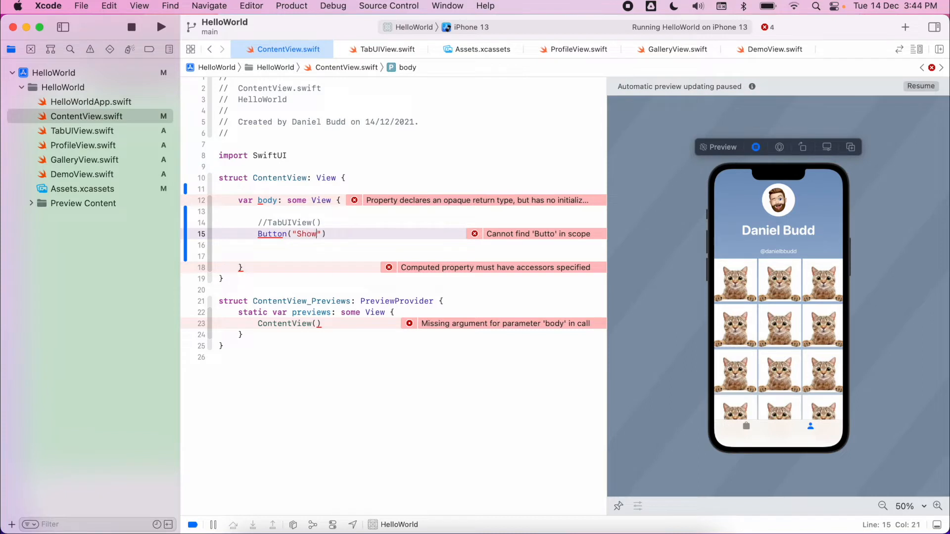
pyautogui.write('Alert')
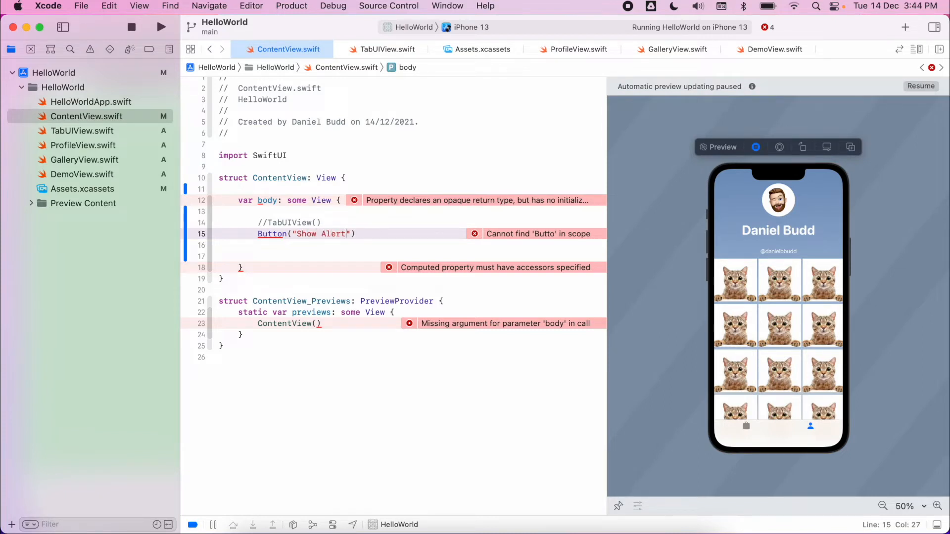
pyautogui.write('")')
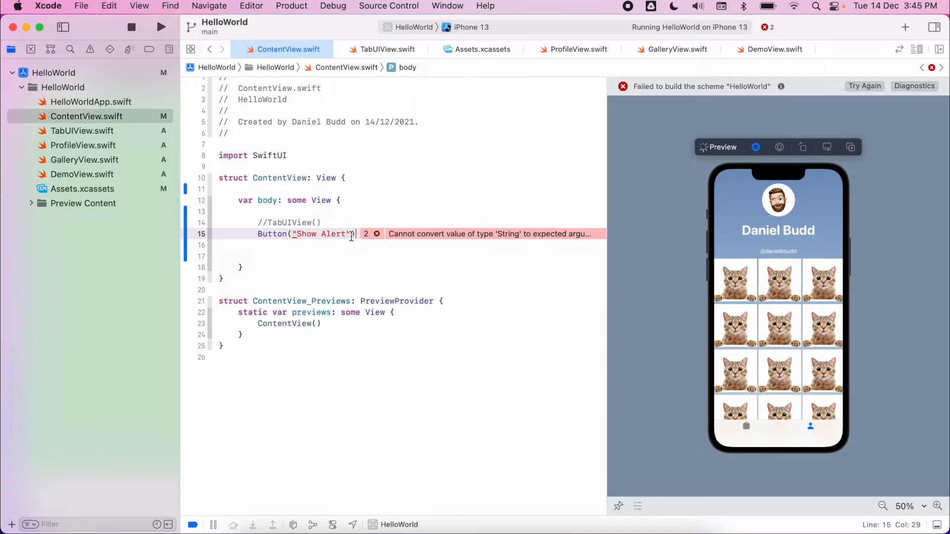
# - Give the Show Alert button a print("Hello, World!") action and open the console
pyautogui.write('{')
pyautogui.click(408, 244)
pyautogui.write('print("')
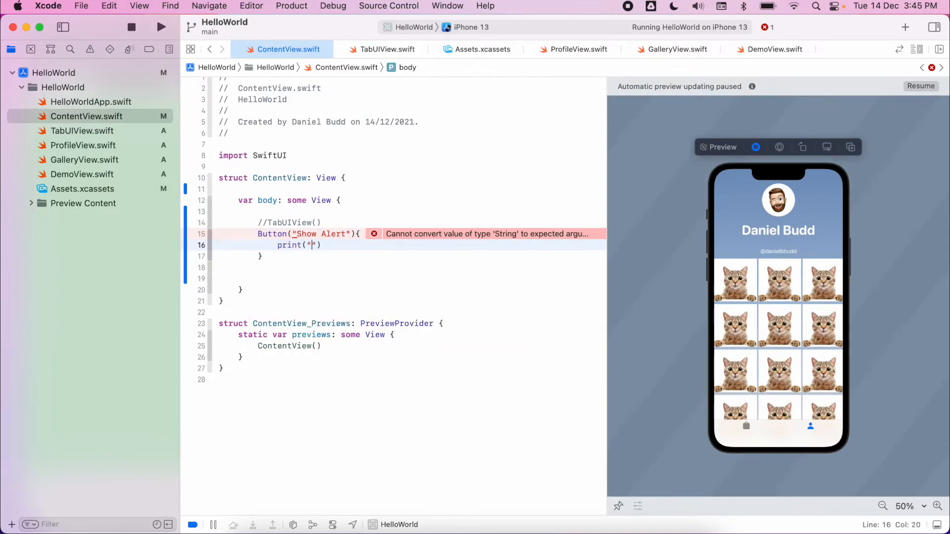
pyautogui.write('Hwloo')
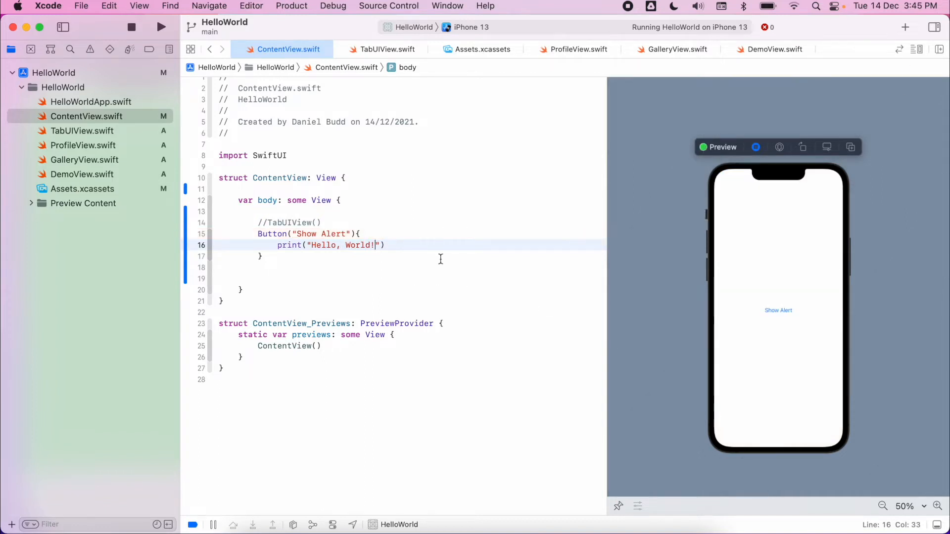
pyautogui.moveTo(784, 288)
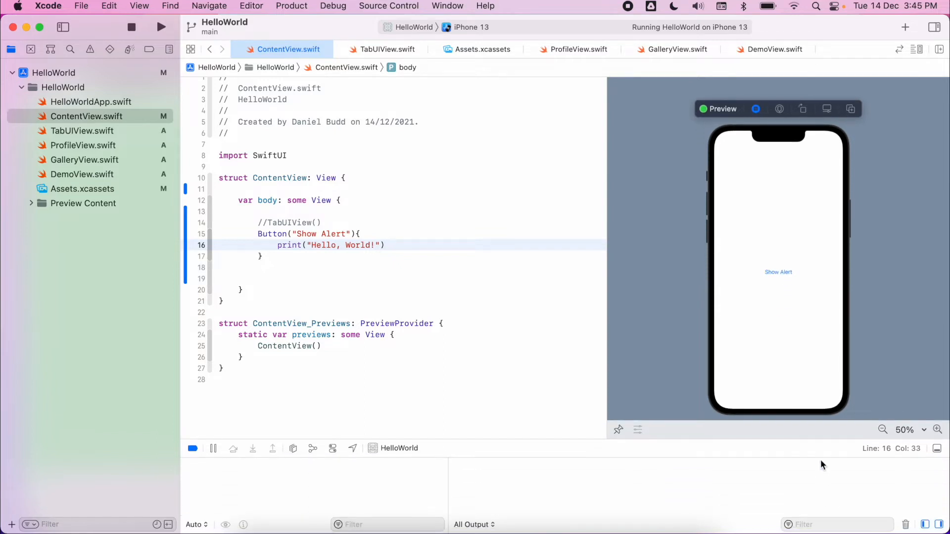
pyautogui.moveTo(758, 505)
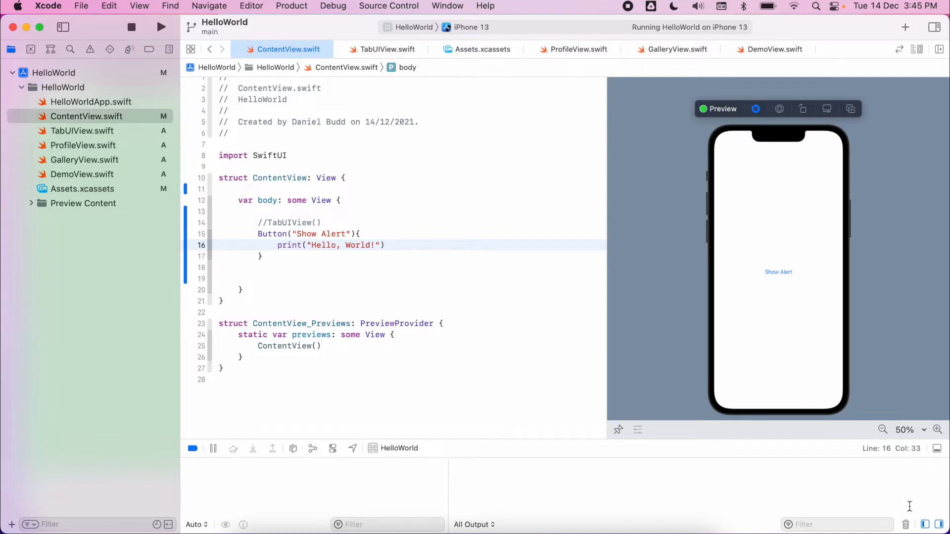
# - Hide the output console and delete the //TabUIView() comment line
pyautogui.click(192, 448)
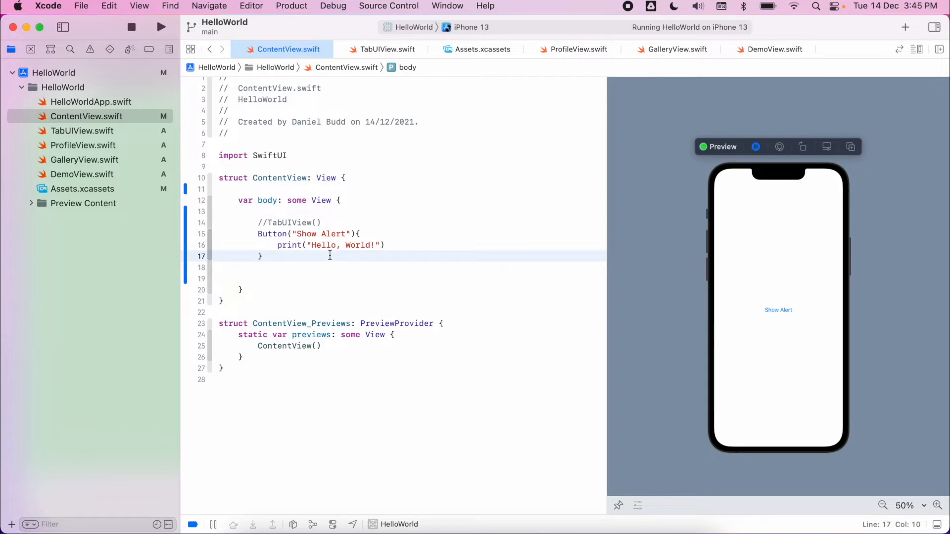
pyautogui.click(332, 223)
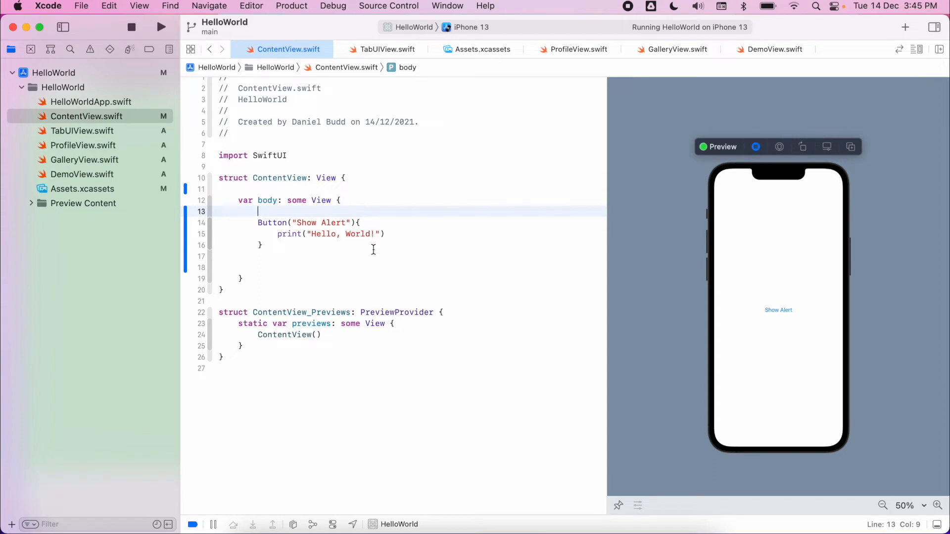
pyautogui.moveTo(338, 235)
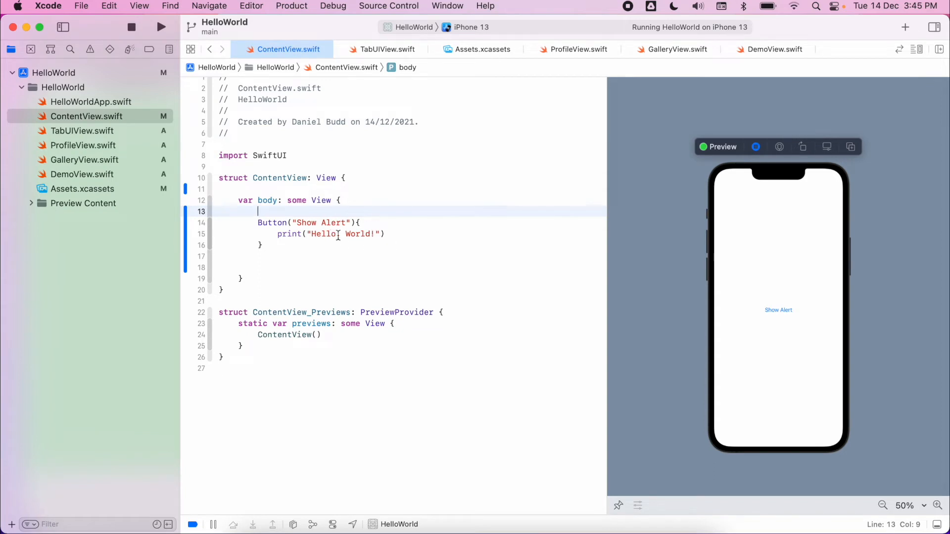
pyautogui.click(347, 178)
pyautogui.write('@')
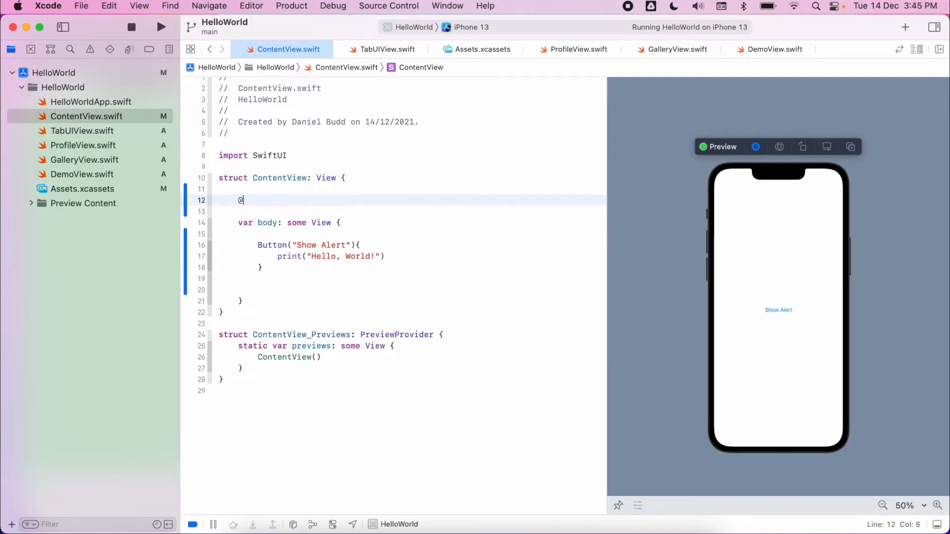
pyautogui.write('State p')
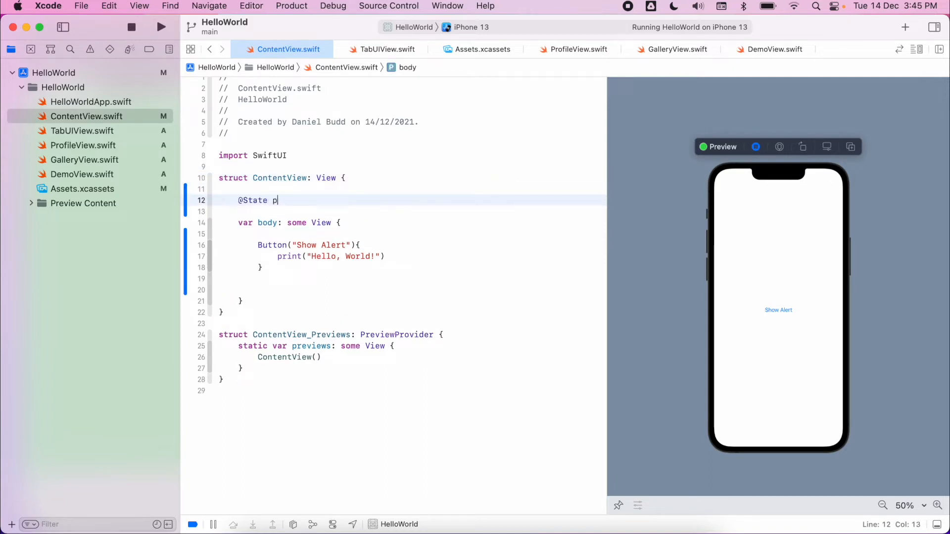
pyautogui.write('rivate var')
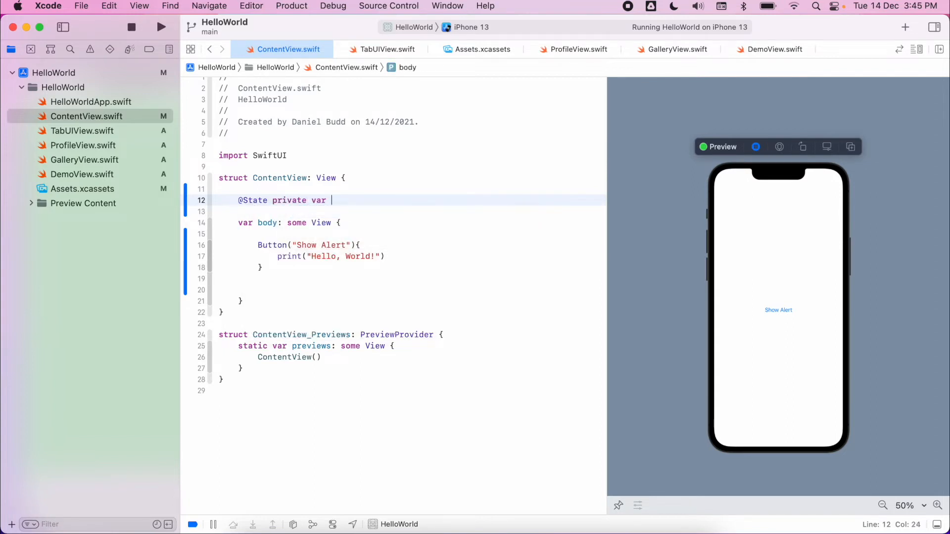
pyautogui.write('show')
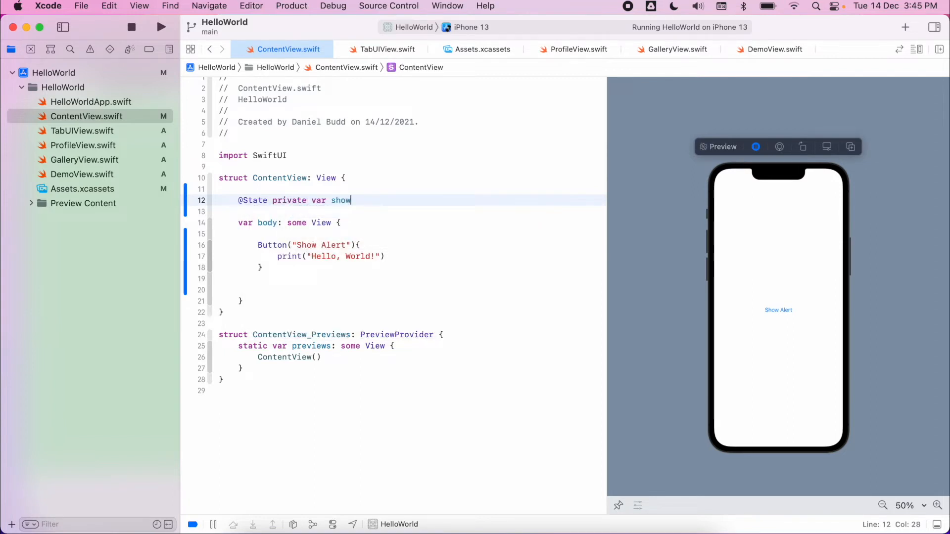
pyautogui.write('ingAlert =')
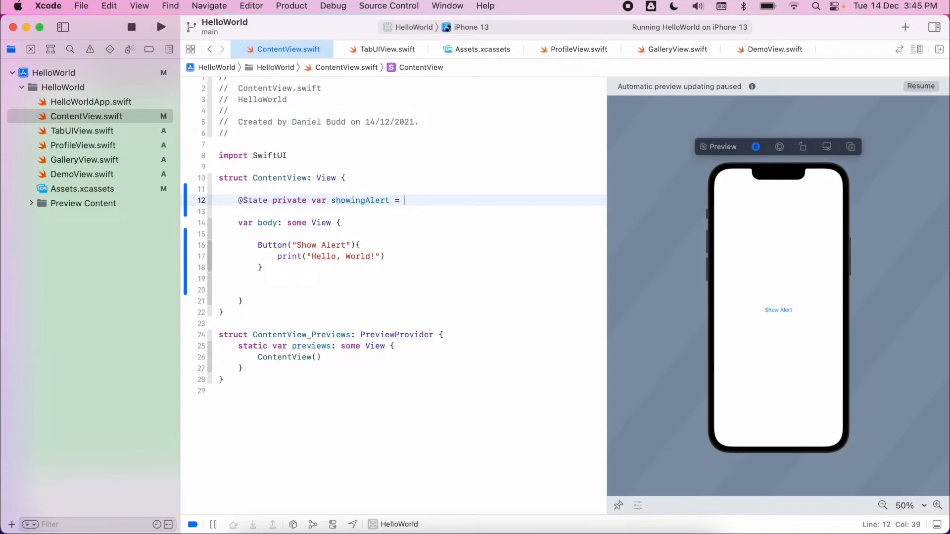
pyautogui.write('false')
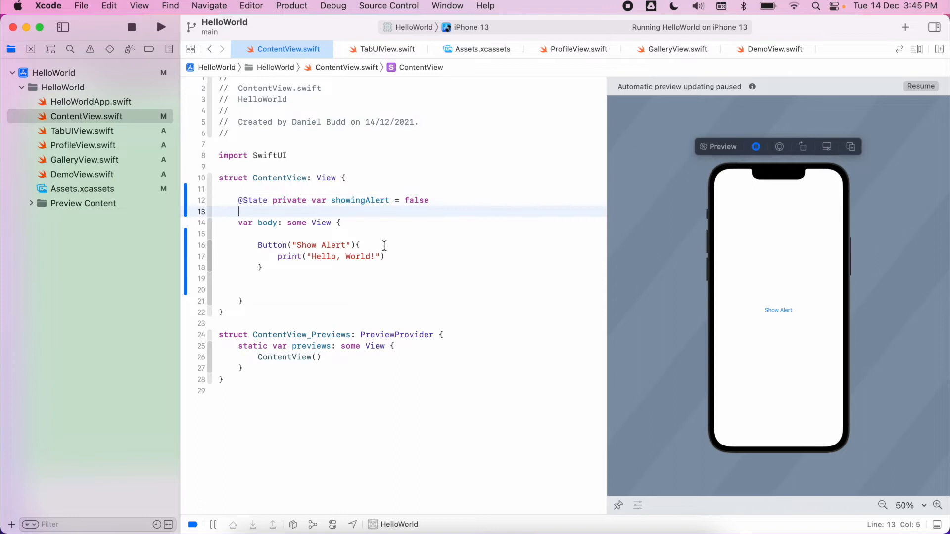
pyautogui.moveTo(397, 264)
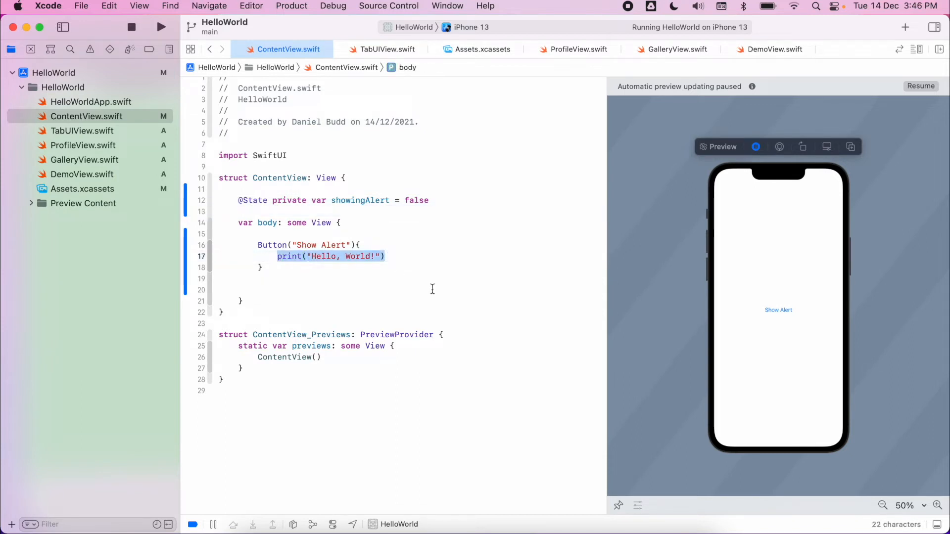
pyautogui.write('showingAlert')
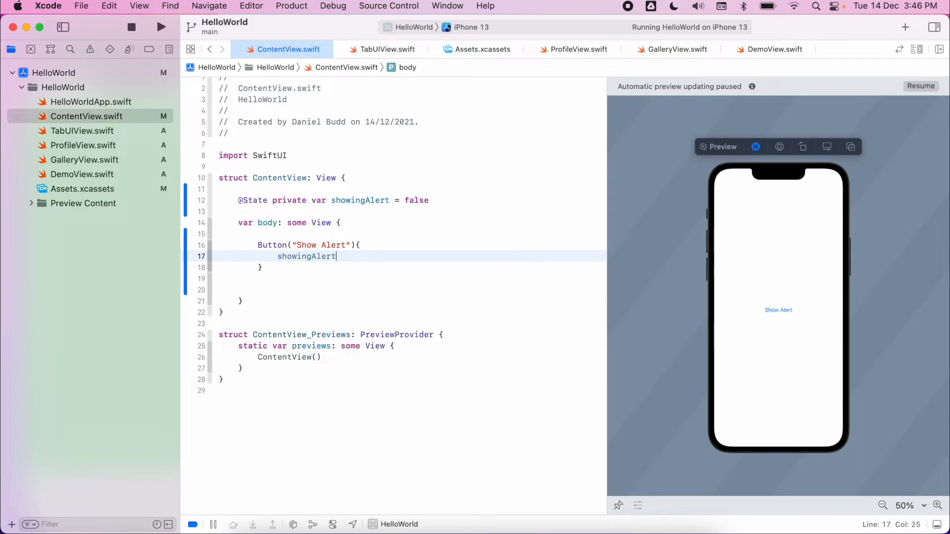
pyautogui.write('= true')
pyautogui.click(410, 279)
pyautogui.write('.')
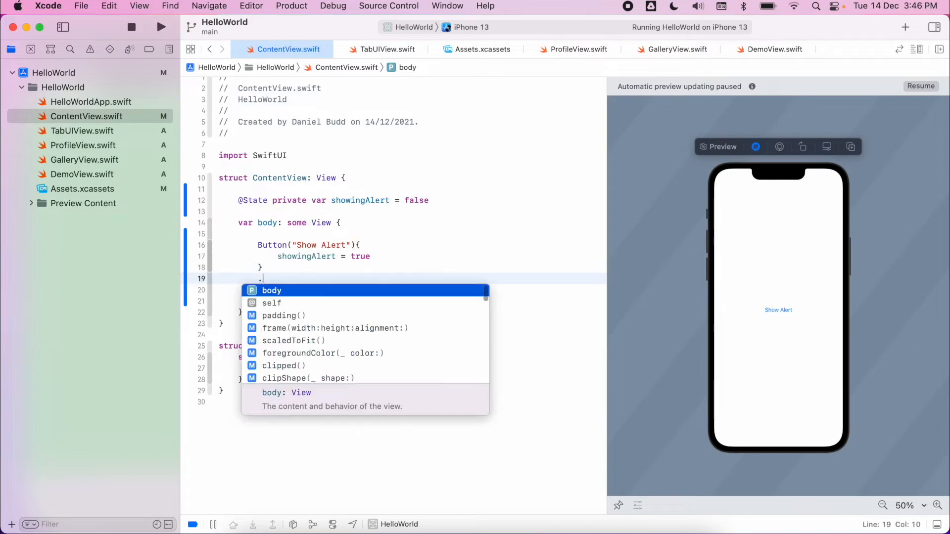
# - Attach .alert(isPresented: $showingAlert) containing an Alert(title:message:dismissButton:) call
pyautogui.write('alert')
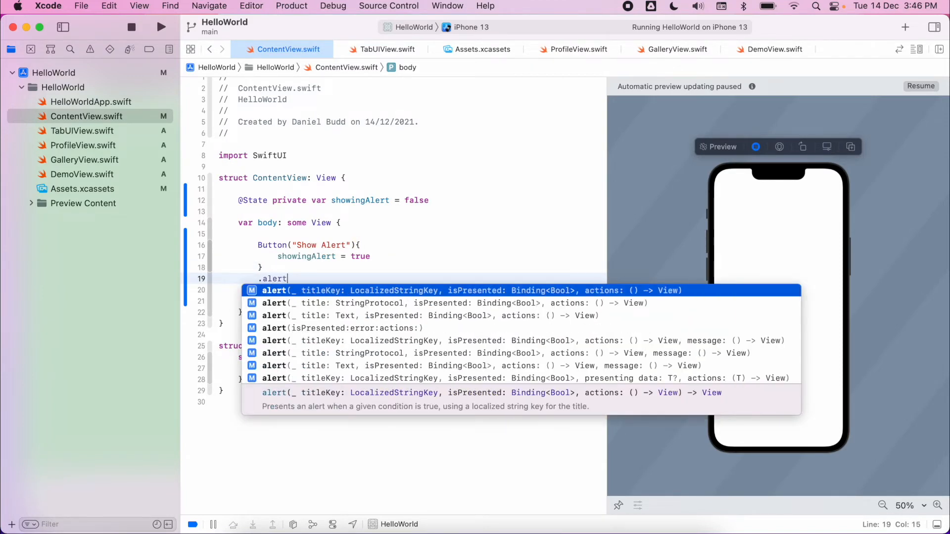
pyautogui.write('(isPresented: $')
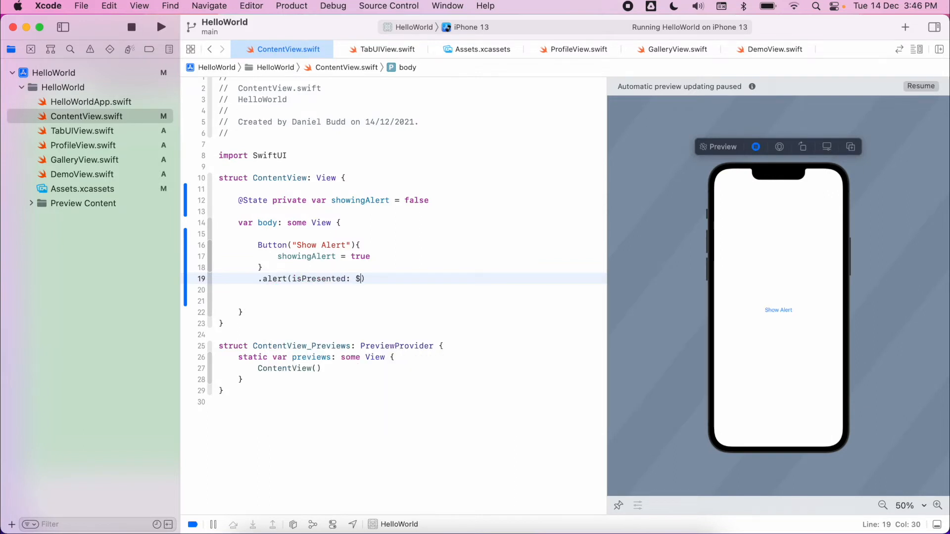
pyautogui.write('showingAlert')
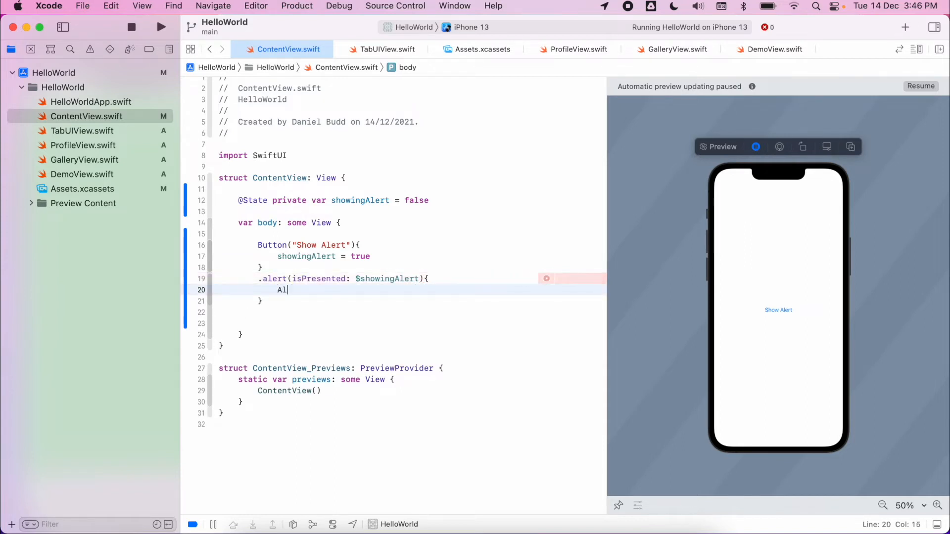
pyautogui.write('er')
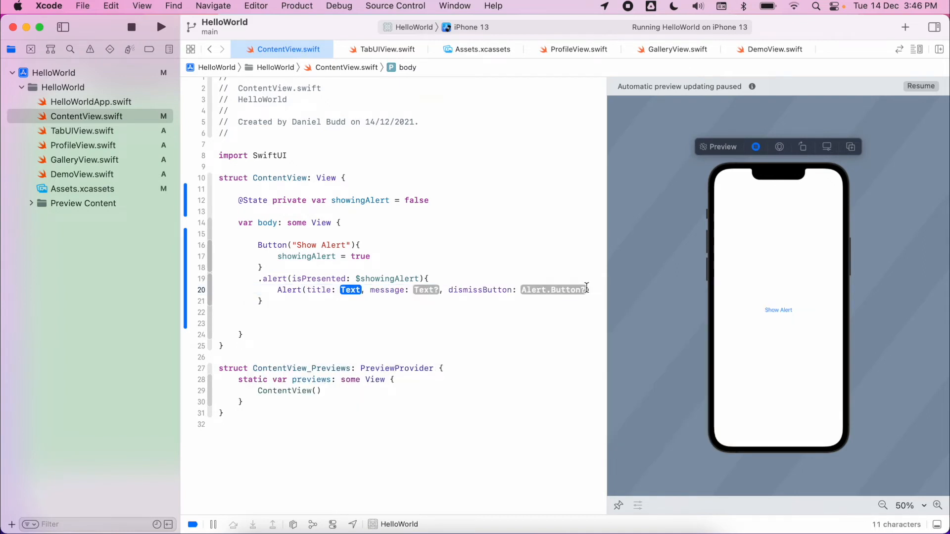
# - Split the Alert's title, message and dismiss button onto separate lines, then start primaryButton
pyautogui.press('Return')
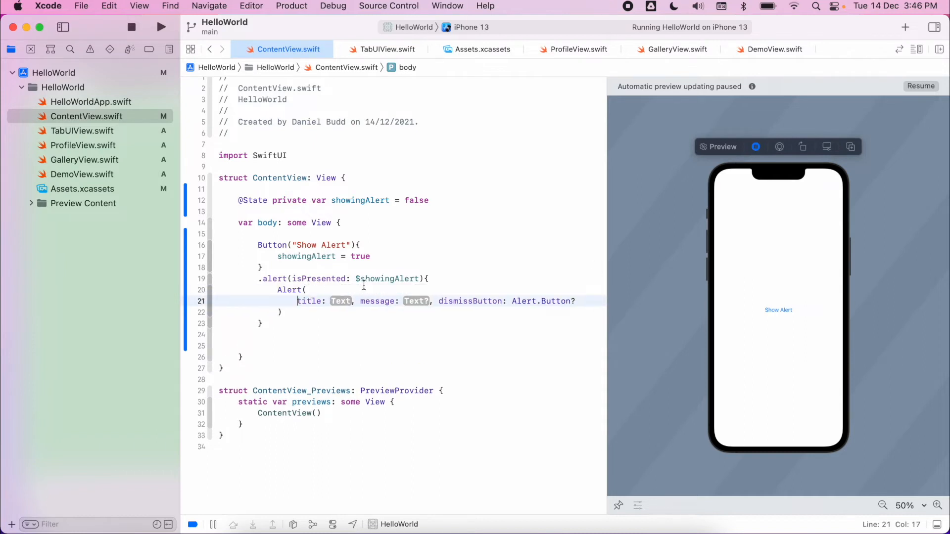
pyautogui.press('return')
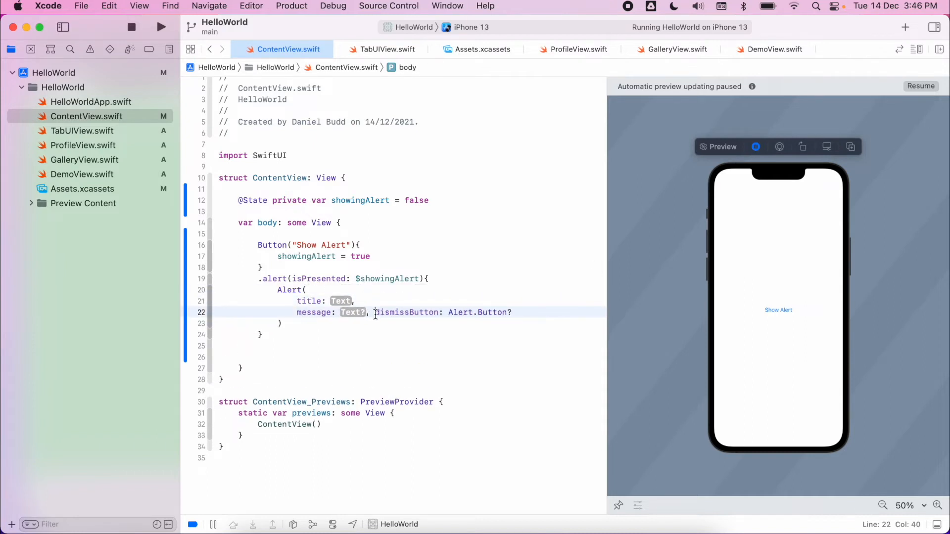
pyautogui.press('Return')
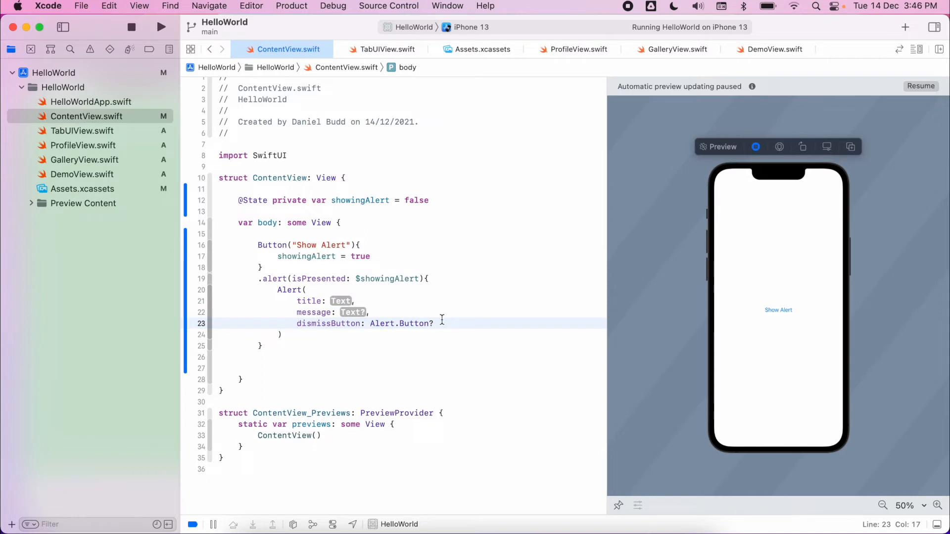
pyautogui.write('primaryButton: Alert.Button')
pyautogui.click(447, 301)
pyautogui.write('Text("')
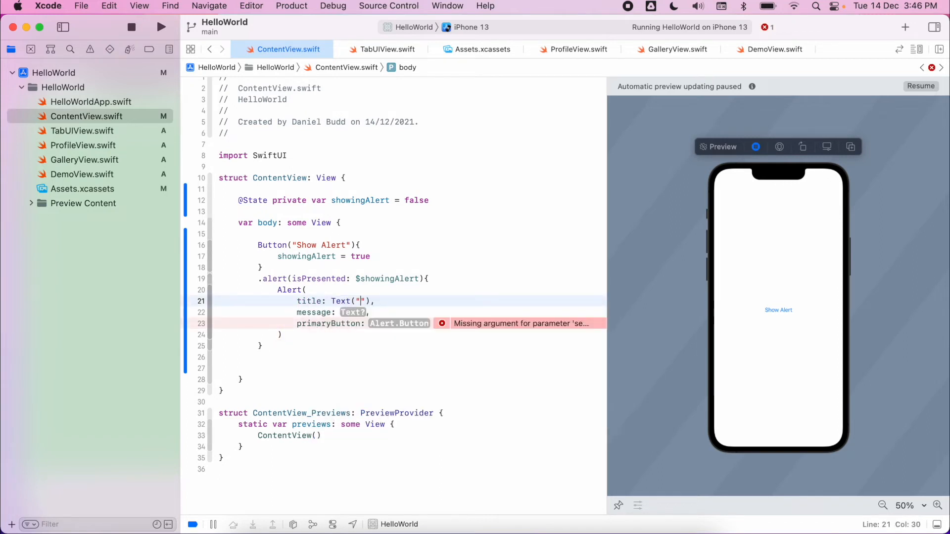
# - Title the alert "Are your sure?" with message "There is no undoing this action"
pyautogui.write('Are your sur')
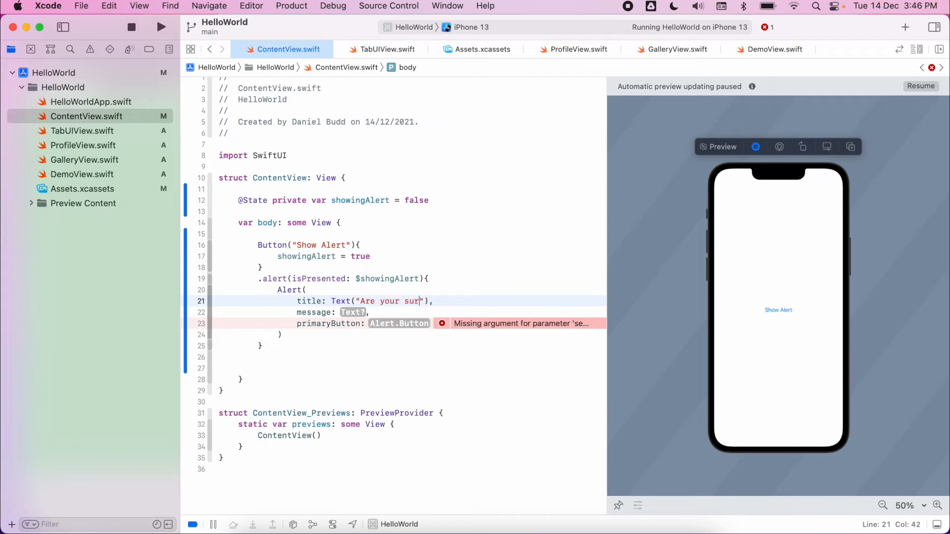
pyautogui.write('e?')
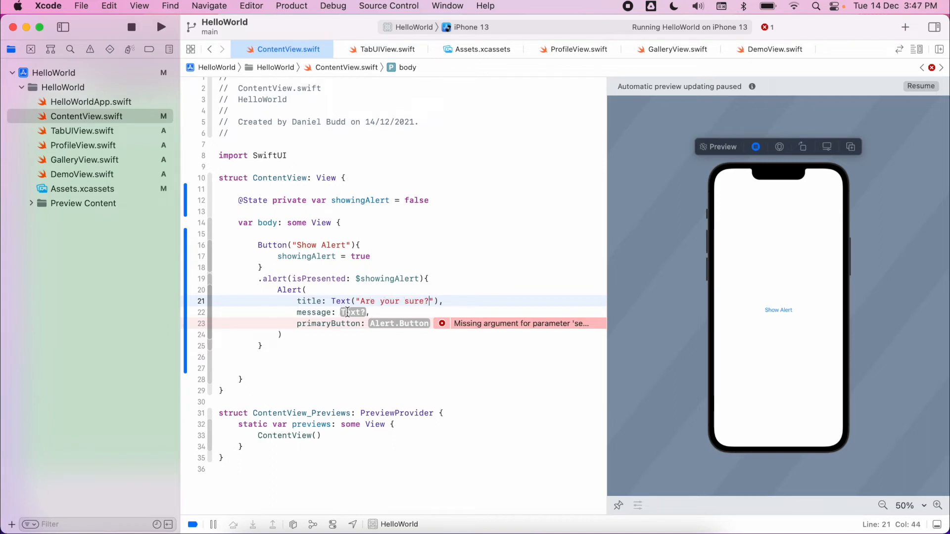
pyautogui.write('Text("')
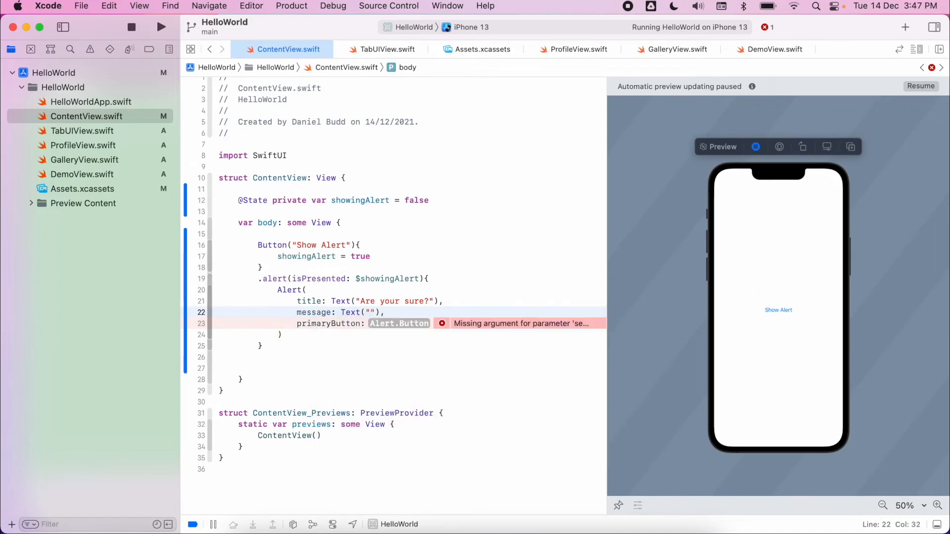
pyautogui.write('There is no')
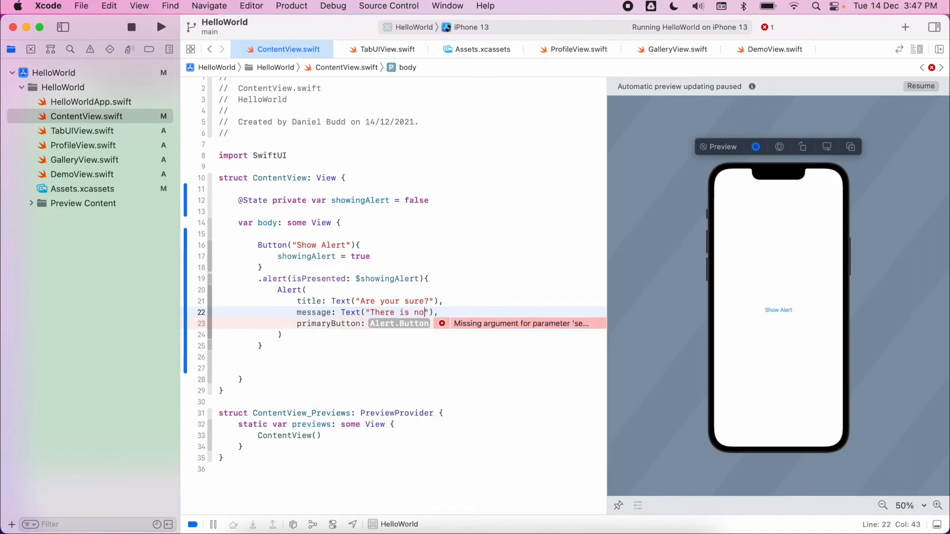
pyautogui.write('undoing this a')
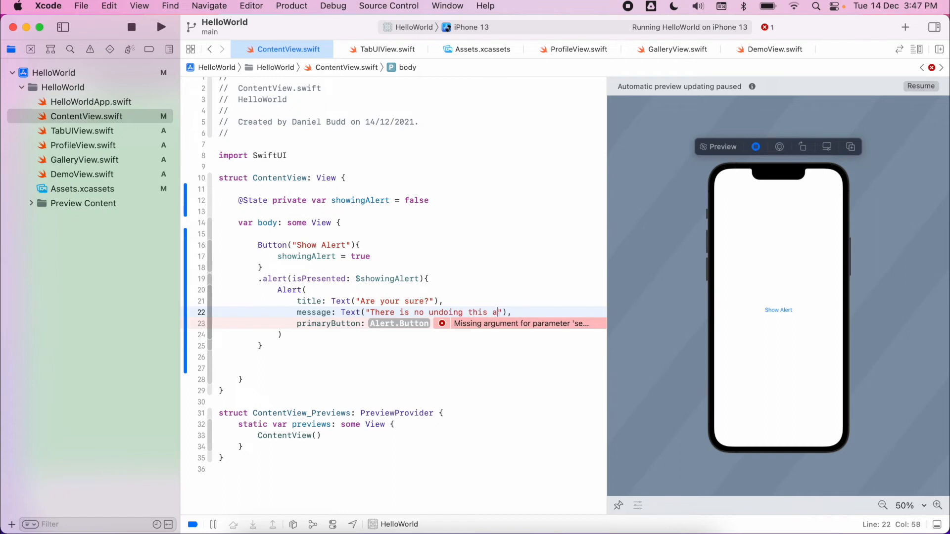
pyautogui.write('ction')
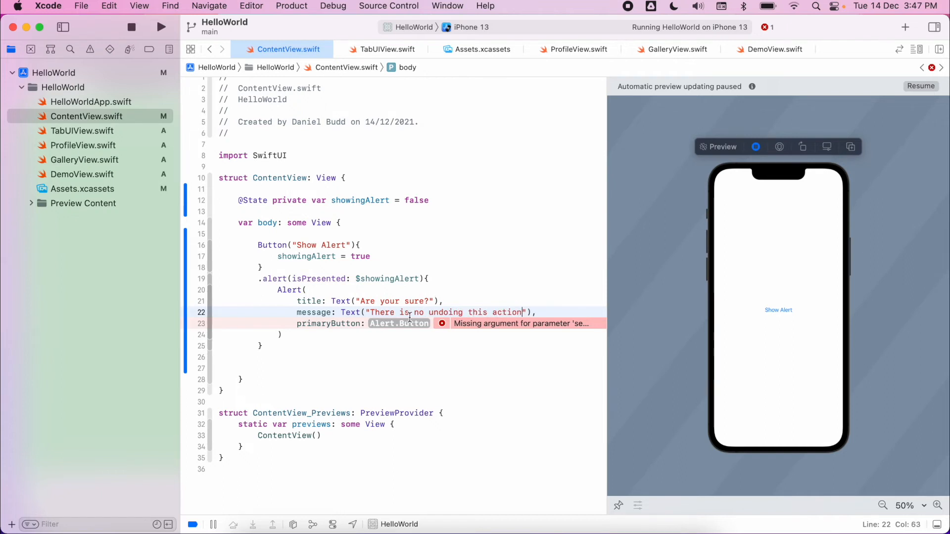
pyautogui.doubleClick(399, 323)
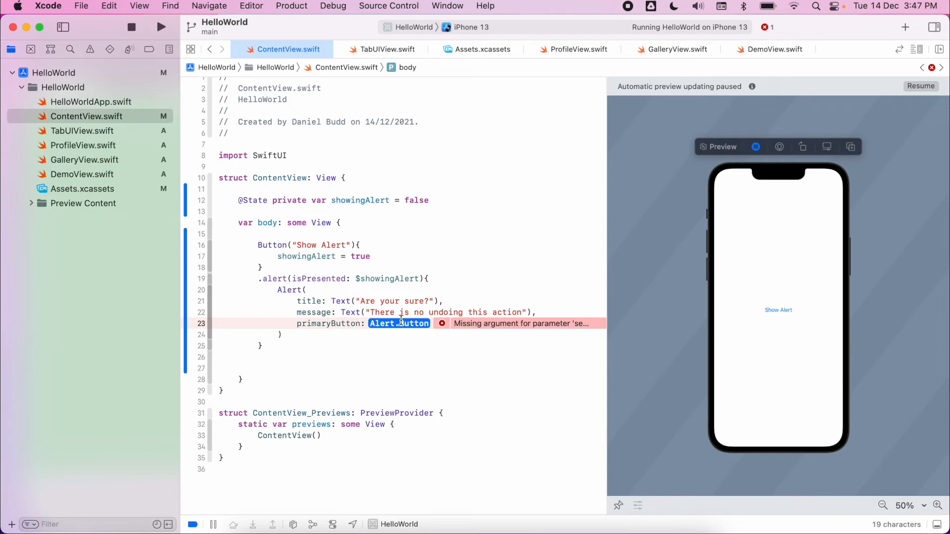
# - Make primaryButton a destructive "Delete" button whose closure prints "deleting"
pyautogui.write('.dee')
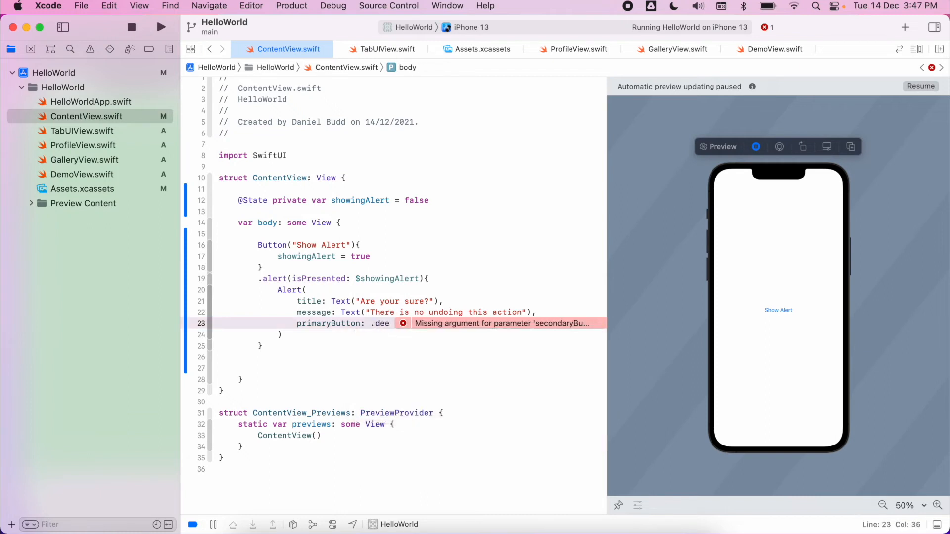
pyautogui.write('structive(Text("')
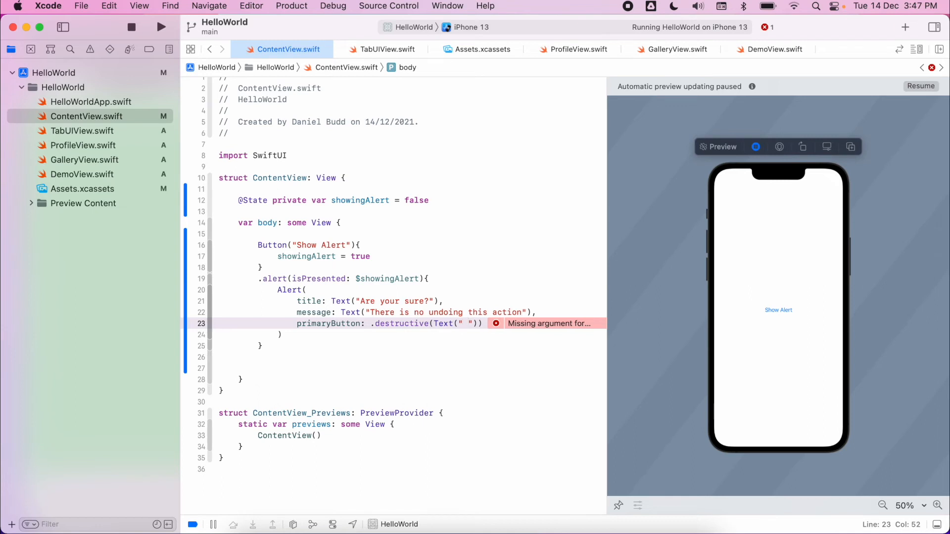
pyautogui.write('Delete')
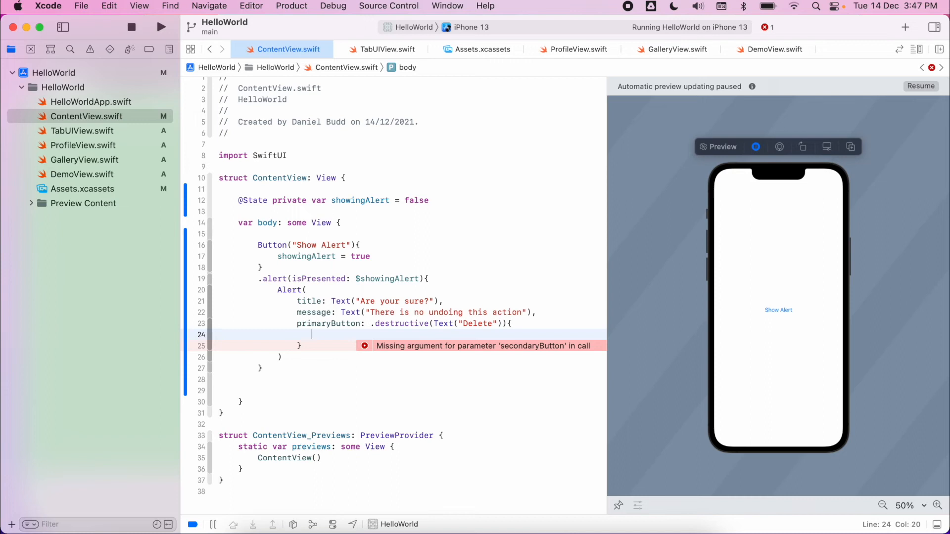
pyautogui.write('print("del")')
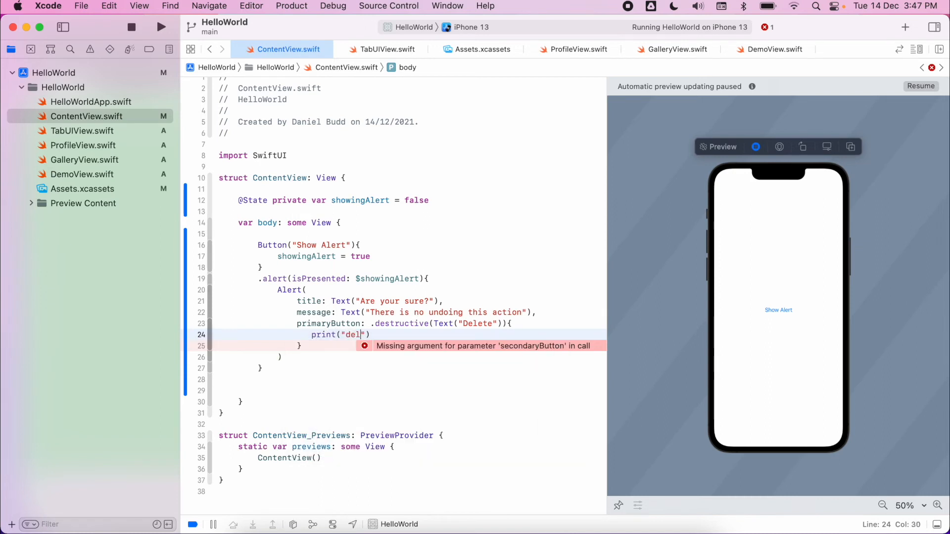
pyautogui.write('eting')
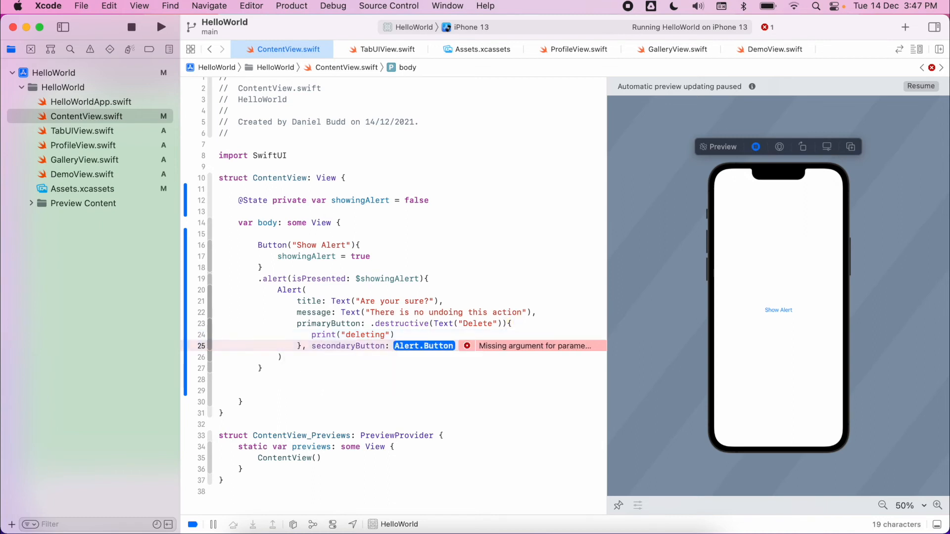
# - Set the alert's secondaryButton to .cancel() via code completion
pyautogui.write('.can')
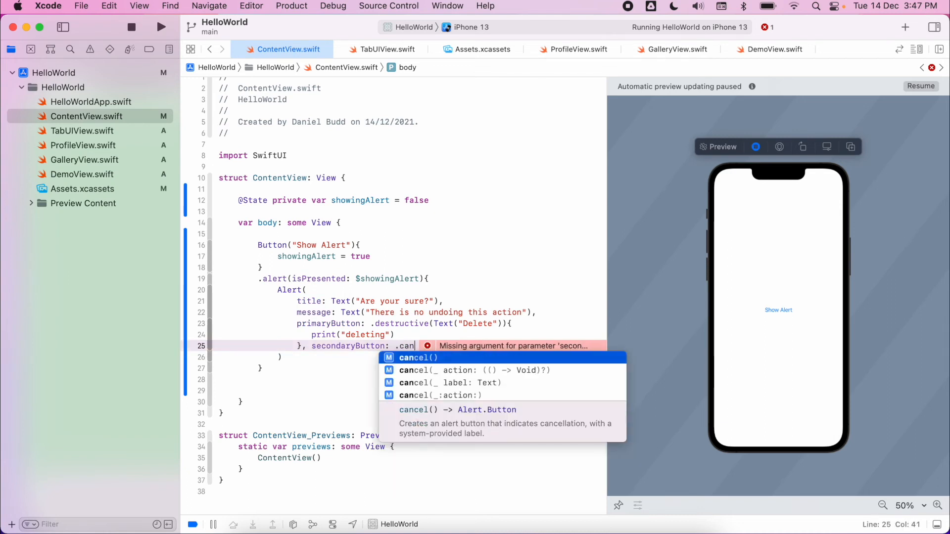
pyautogui.click(416, 357)
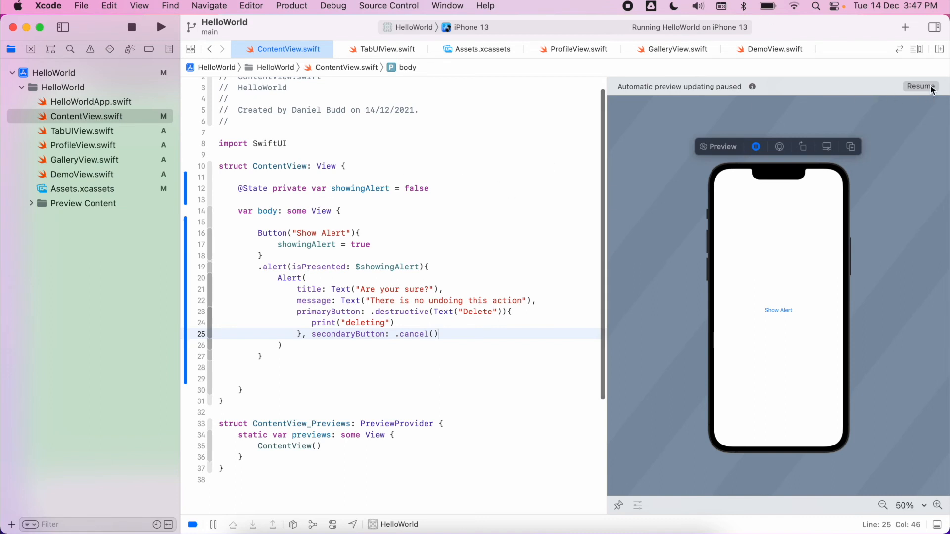
# - Resume the live preview, open the "Are you sure?" alert with Show Alert, then dismiss with Cancel
pyautogui.click(921, 86)
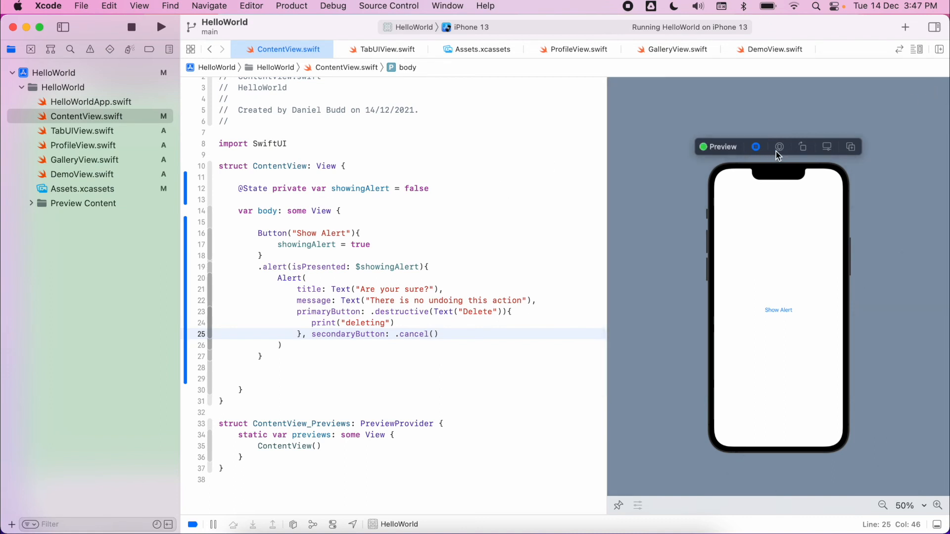
pyautogui.moveTo(777, 317)
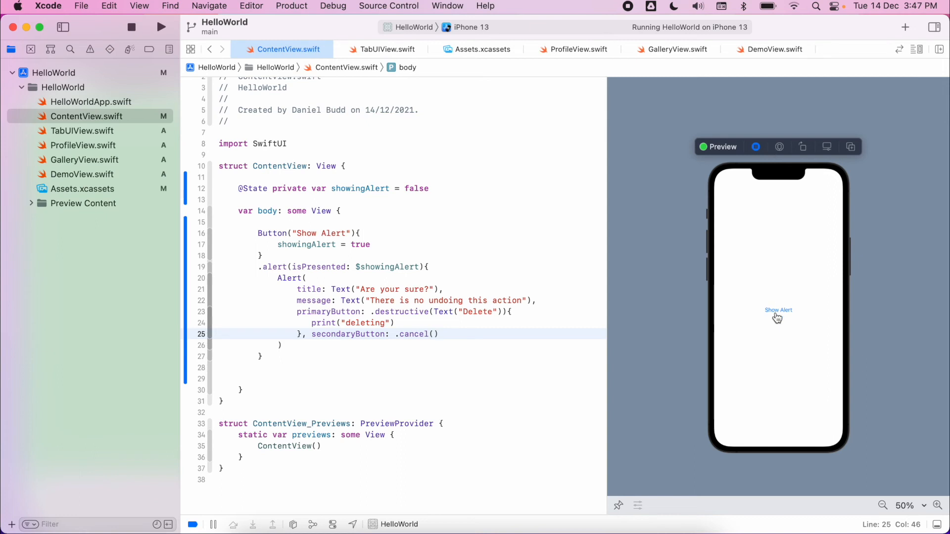
pyautogui.click(778, 310)
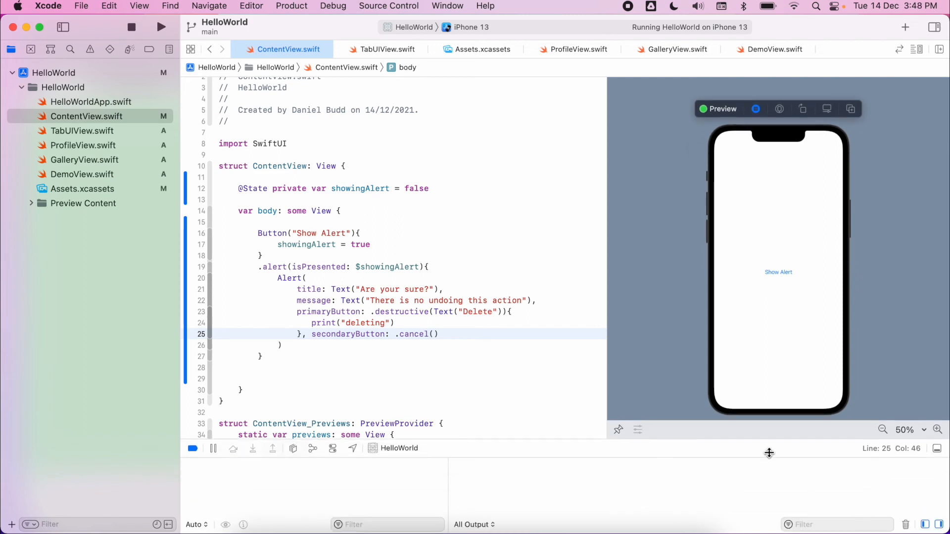
pyautogui.click(777, 272)
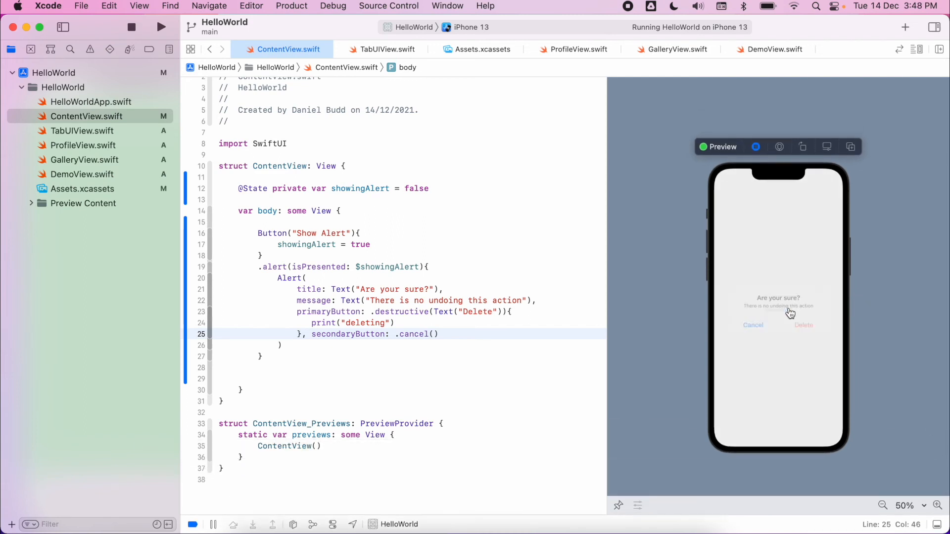
pyautogui.click(752, 325)
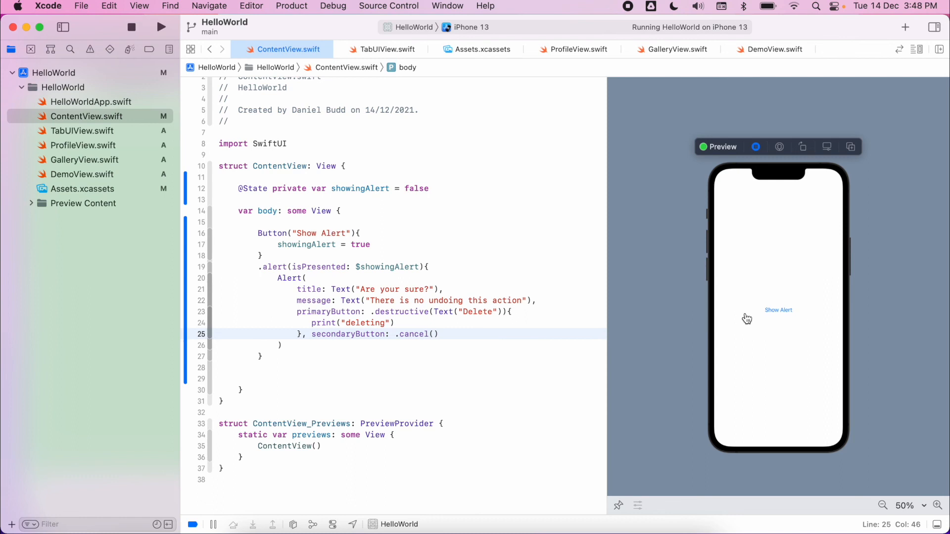
pyautogui.moveTo(721, 358)
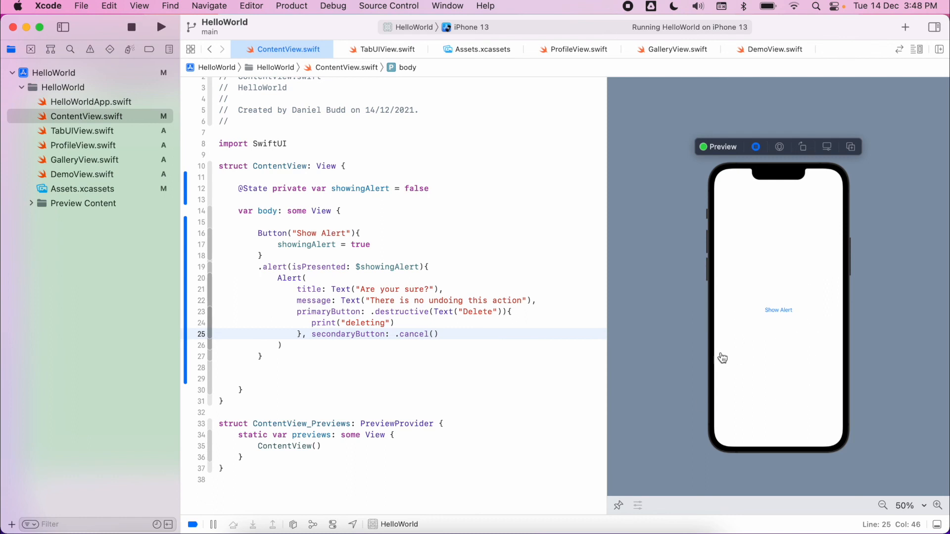
pyautogui.click(778, 309)
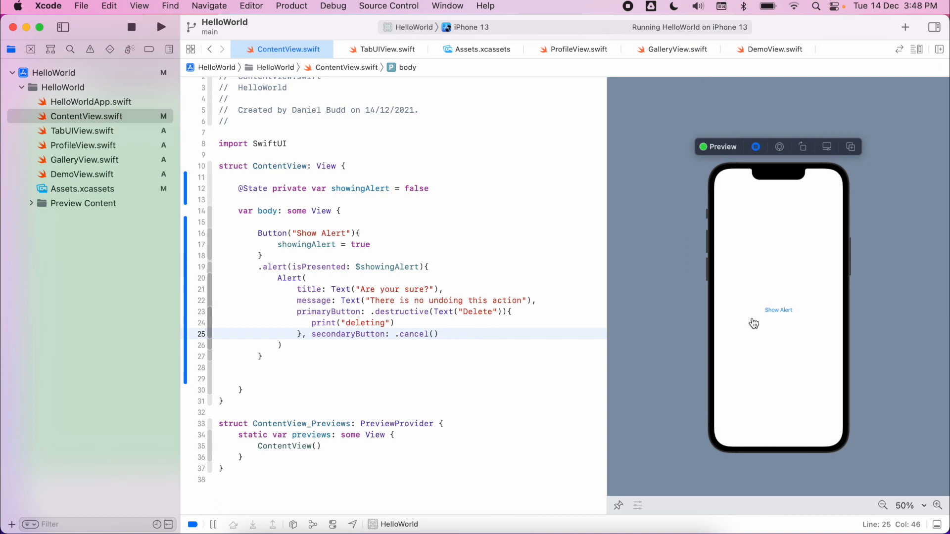
pyautogui.moveTo(642, 322)
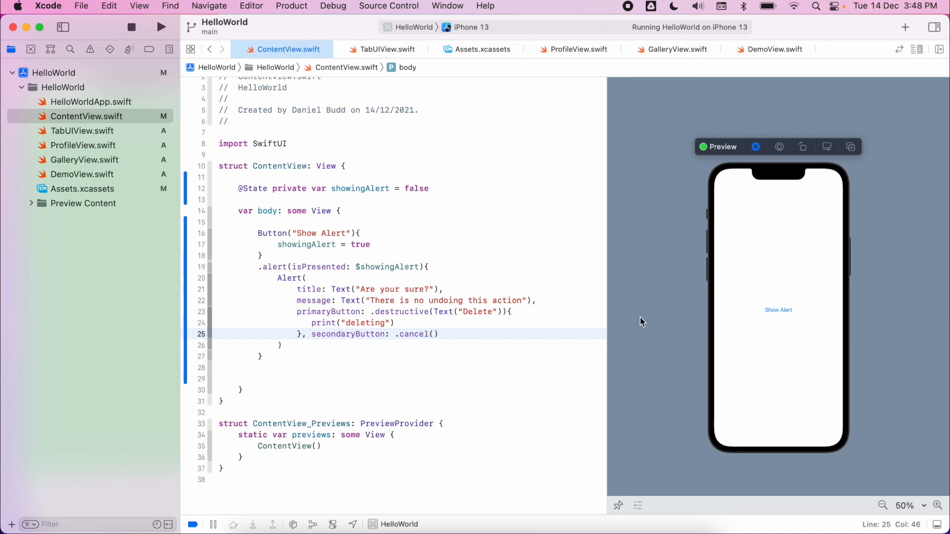
pyautogui.moveTo(344, 311)
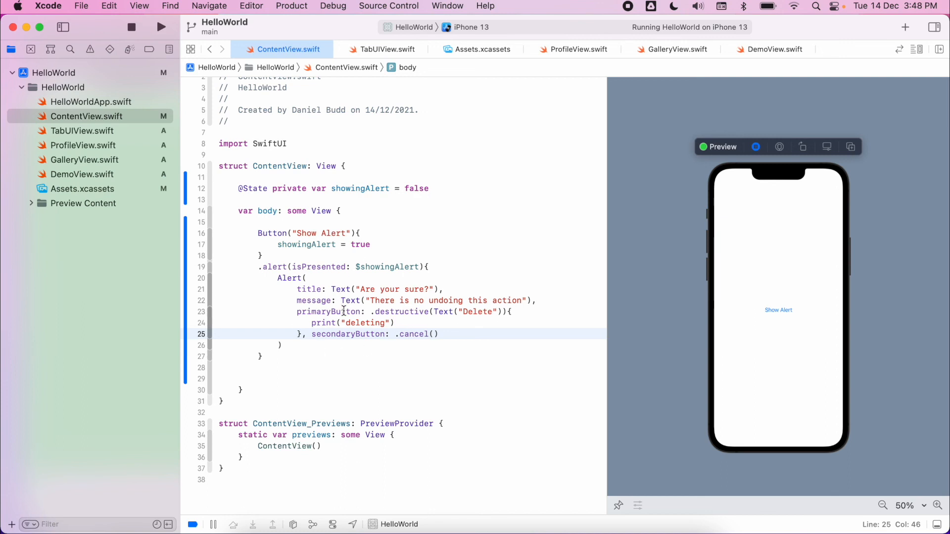